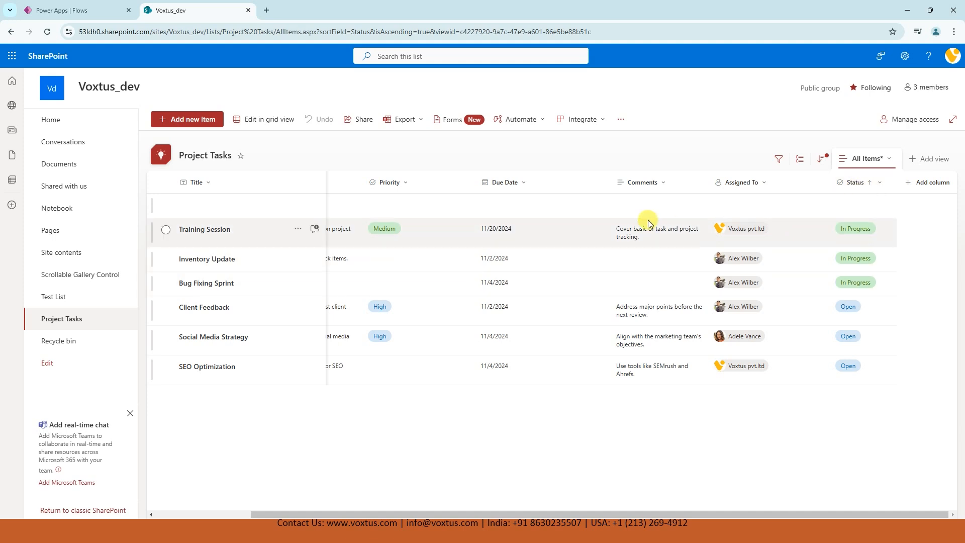
mouse_move(775, 282)
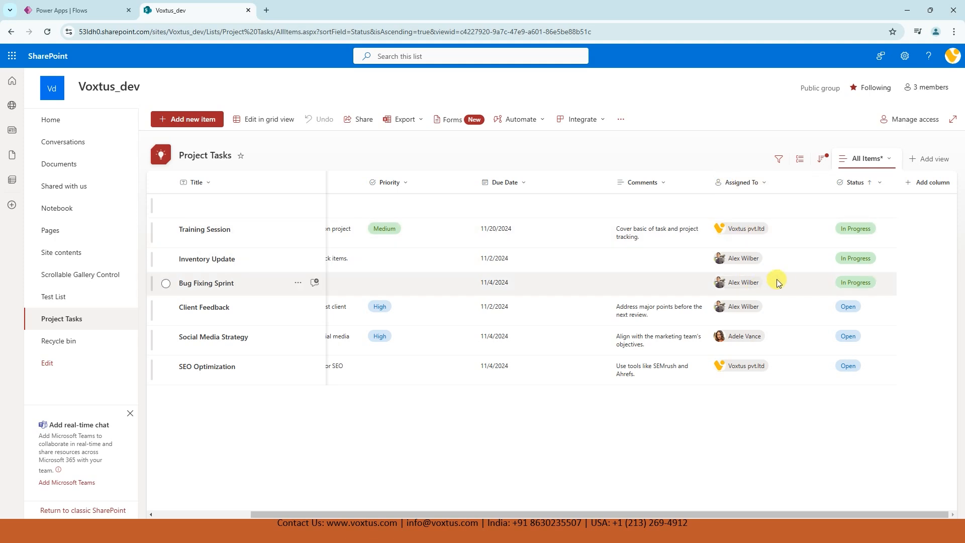
mouse_move(781, 280)
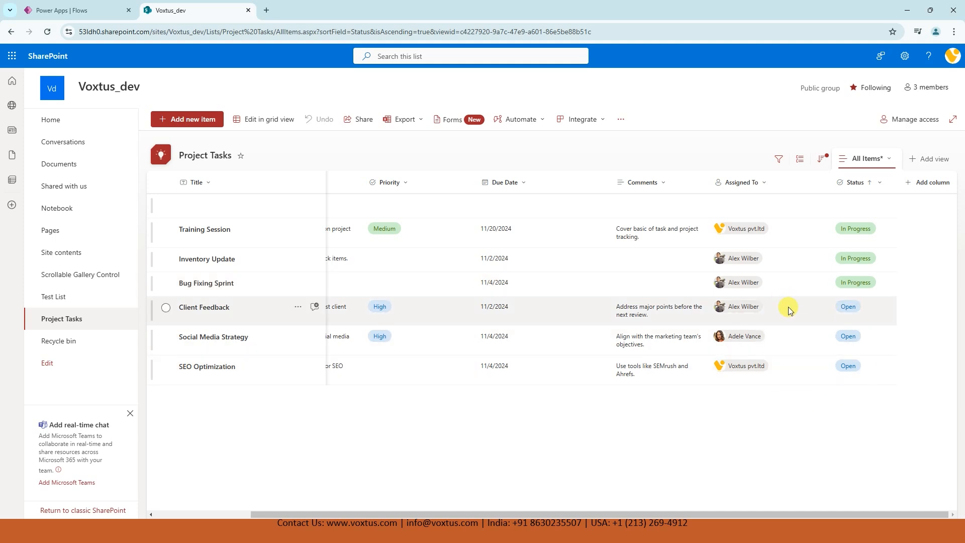
mouse_move(743, 320)
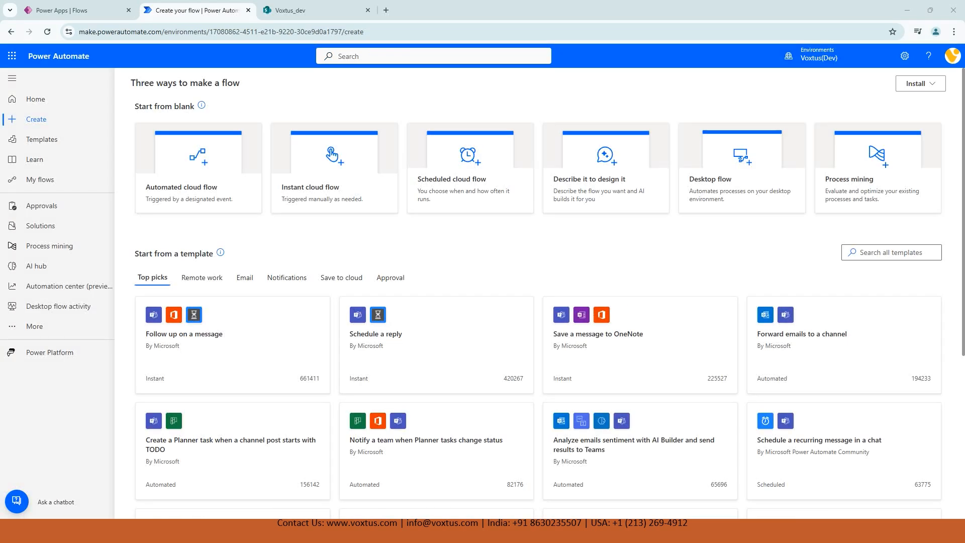
mouse_move(464, 228)
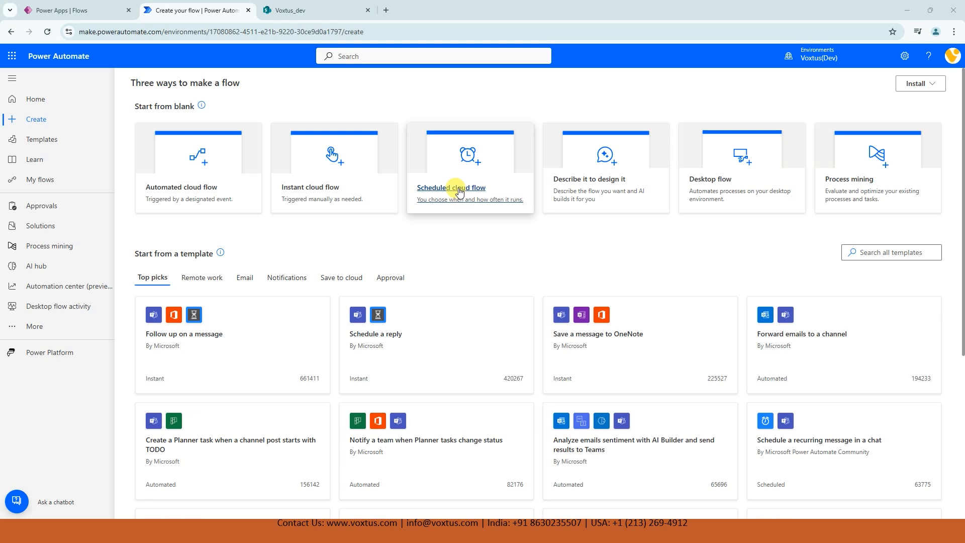
Step: Create scheduled flow 'Send Task Reminders for Open Items in SharePoint' repeating every 1 day
click(451, 187)
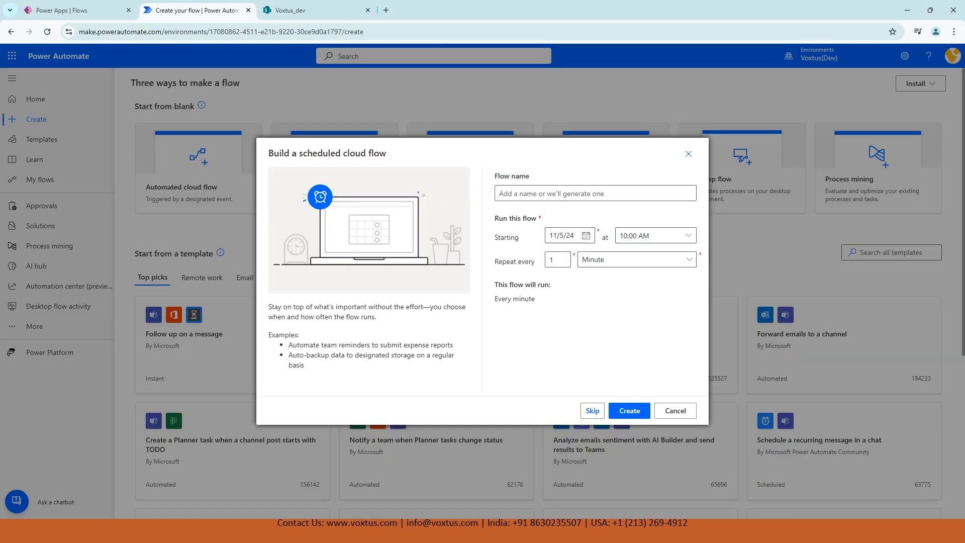
text(Send Task Reminders for Open Items in SharePoint)
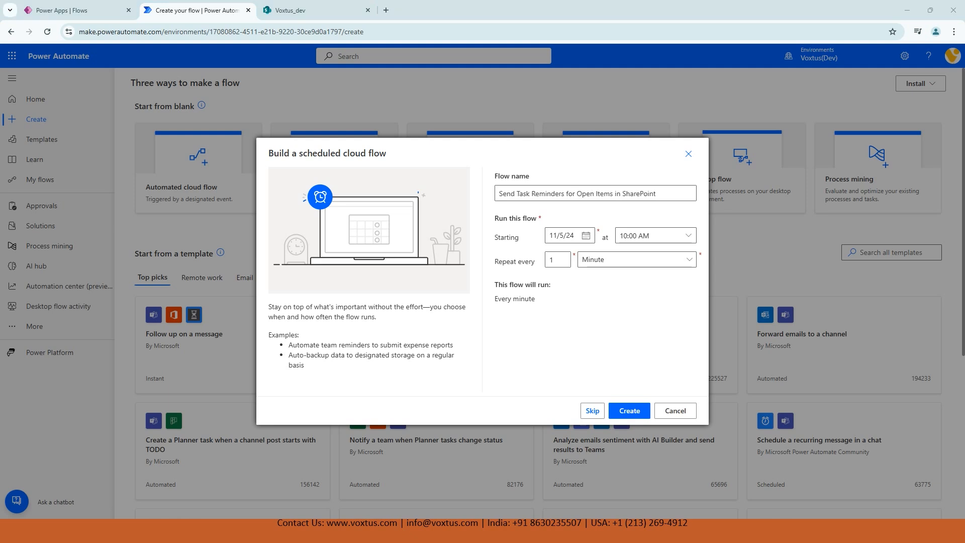
double_click(528, 193)
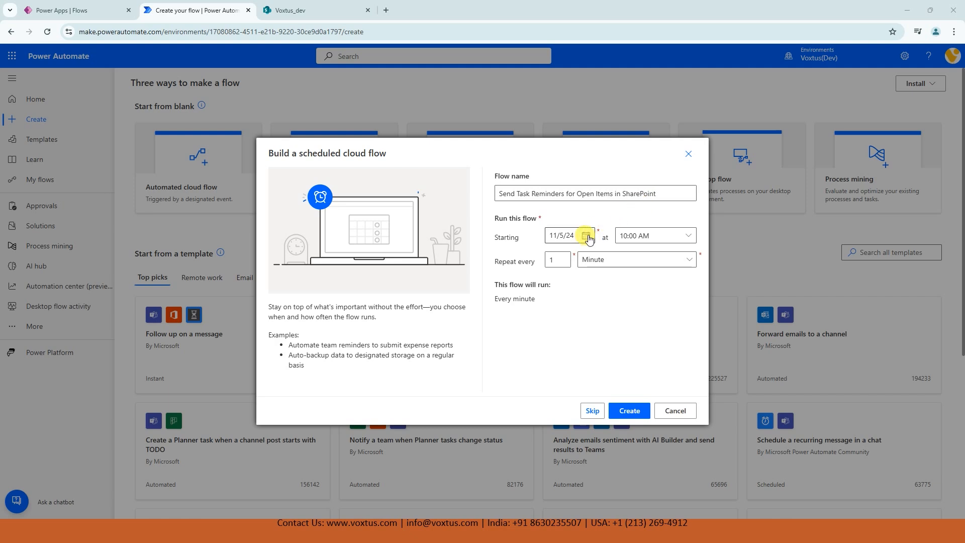
click(586, 236)
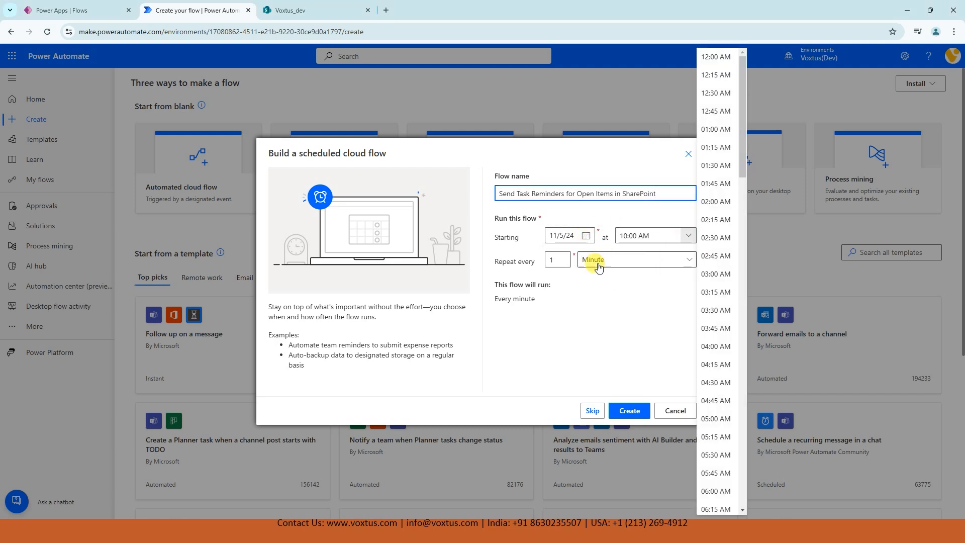
click(636, 259)
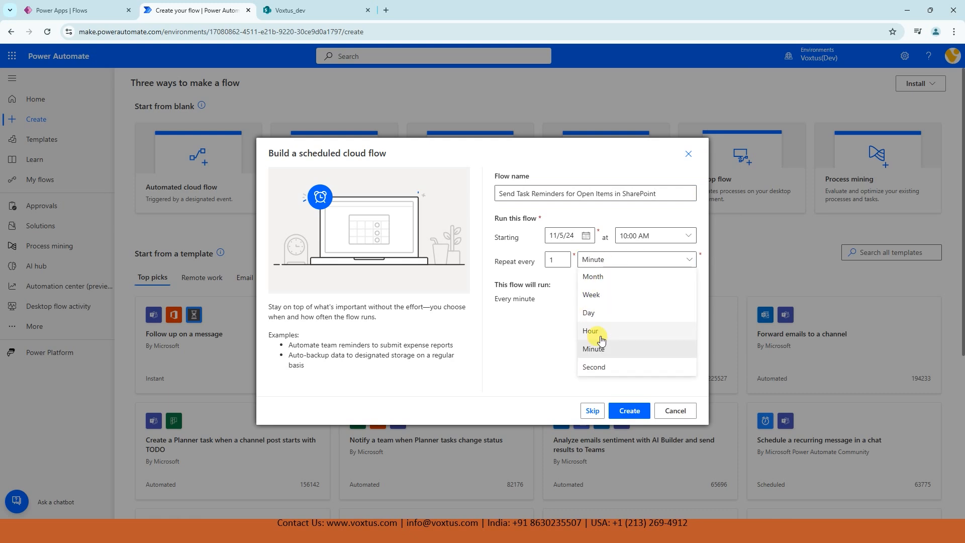
click(588, 313)
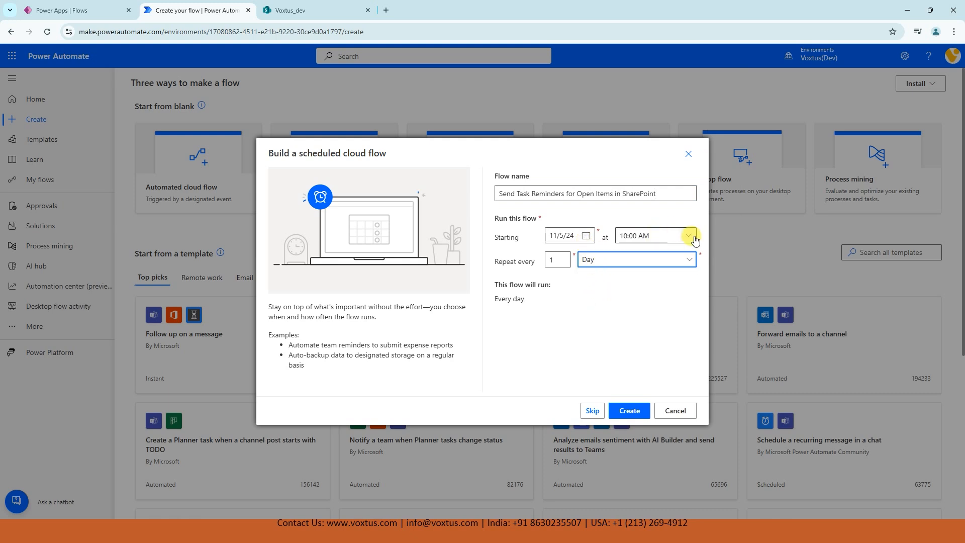
click(688, 235)
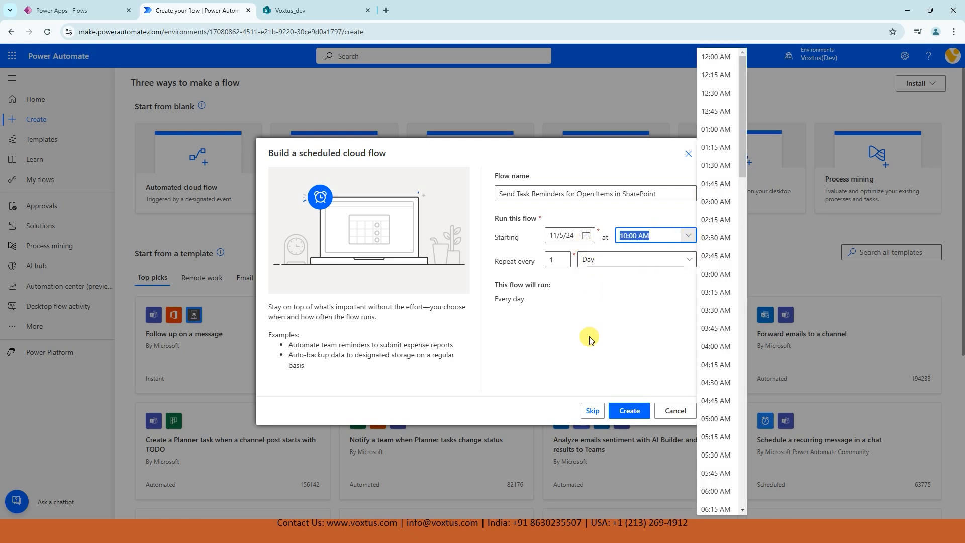
click(628, 410)
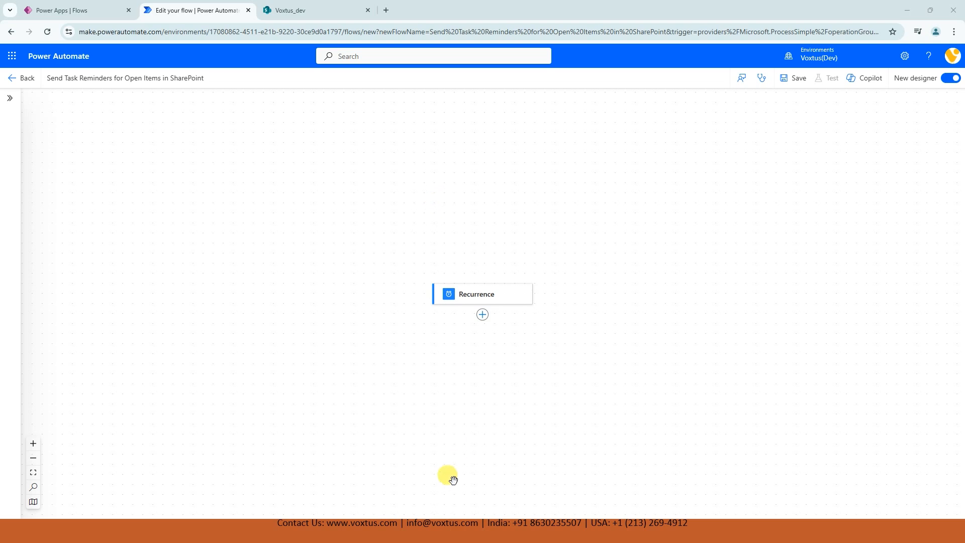
mouse_move(482, 314)
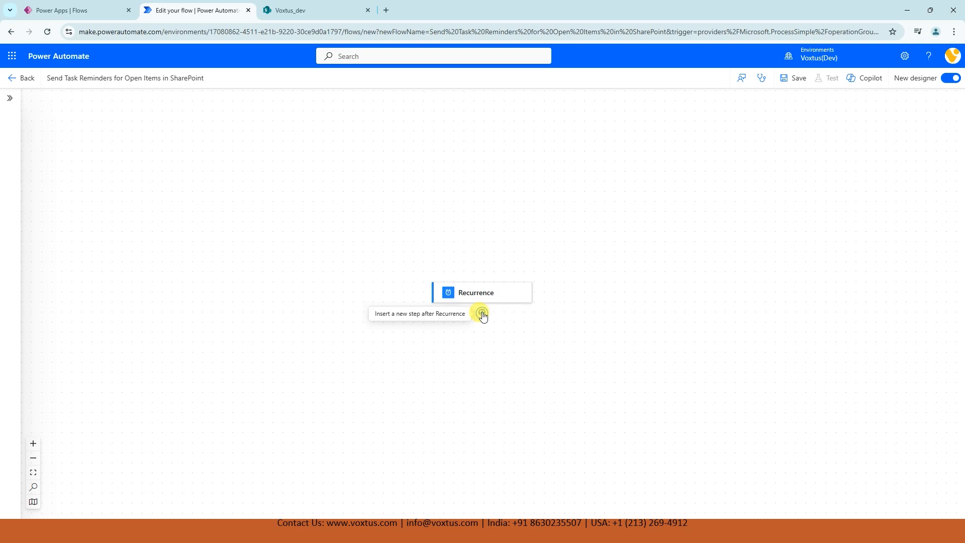
Step: Insert the SharePoint Get items action directly below the Recurrence trigger
click(481, 313)
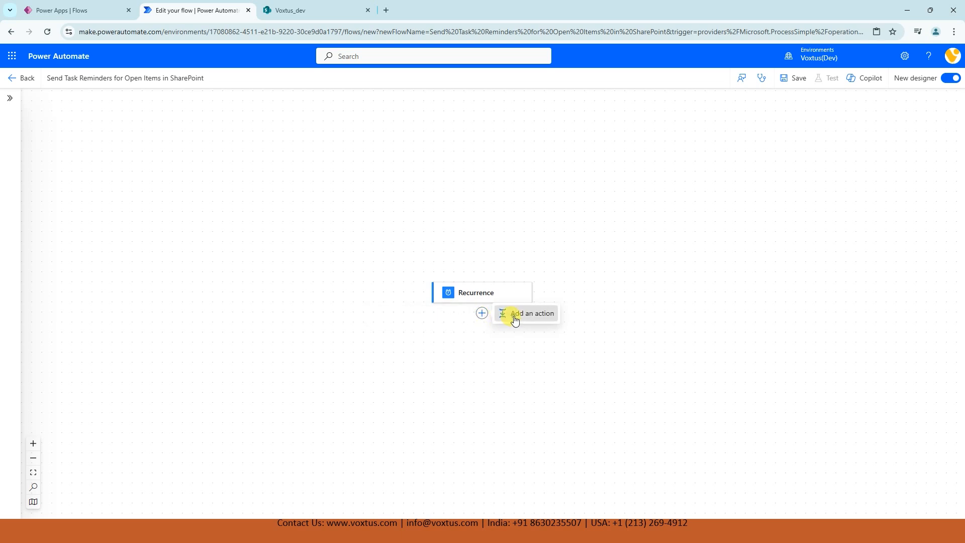
click(530, 313)
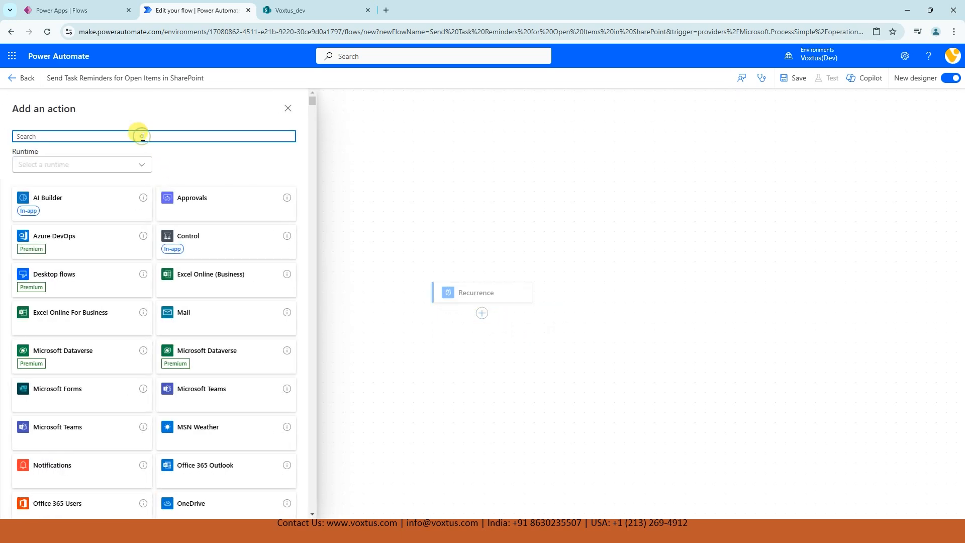
text(get imtes)
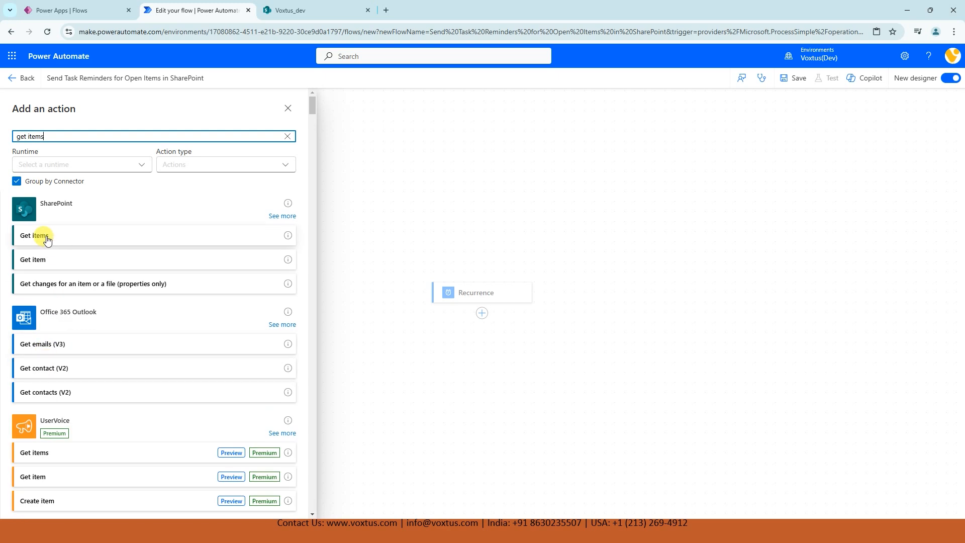
click(32, 235)
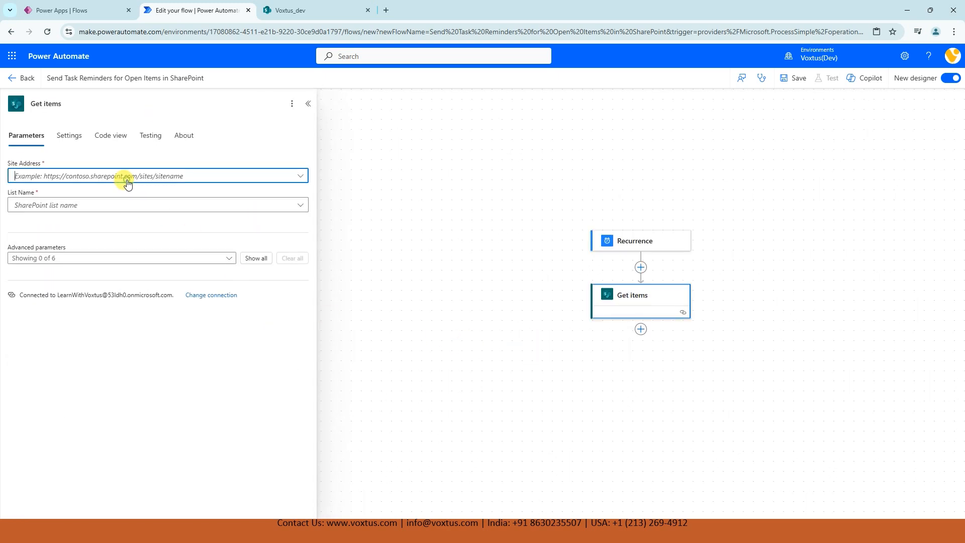
Step: Point Get items at the Voxtus_dev site and its Project Tasks list
click(157, 175)
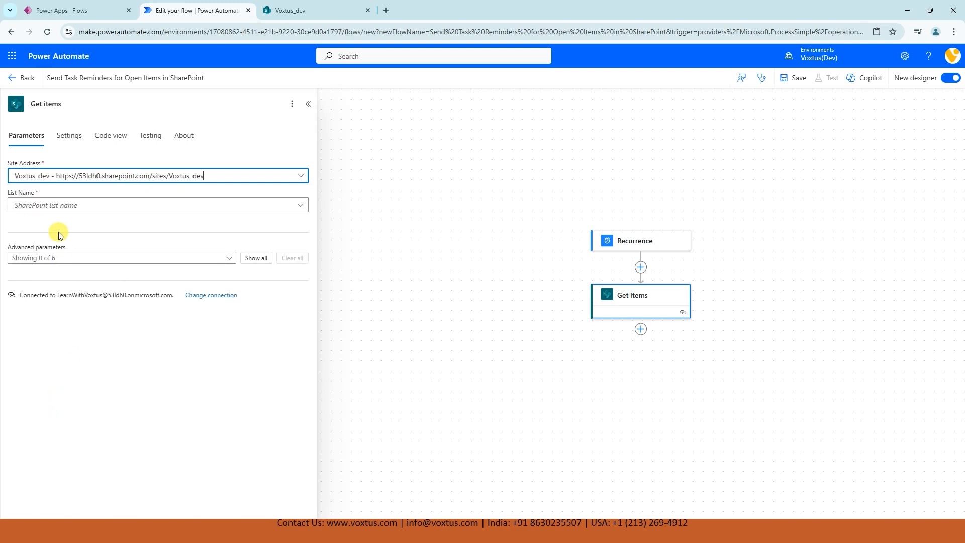
click(158, 205)
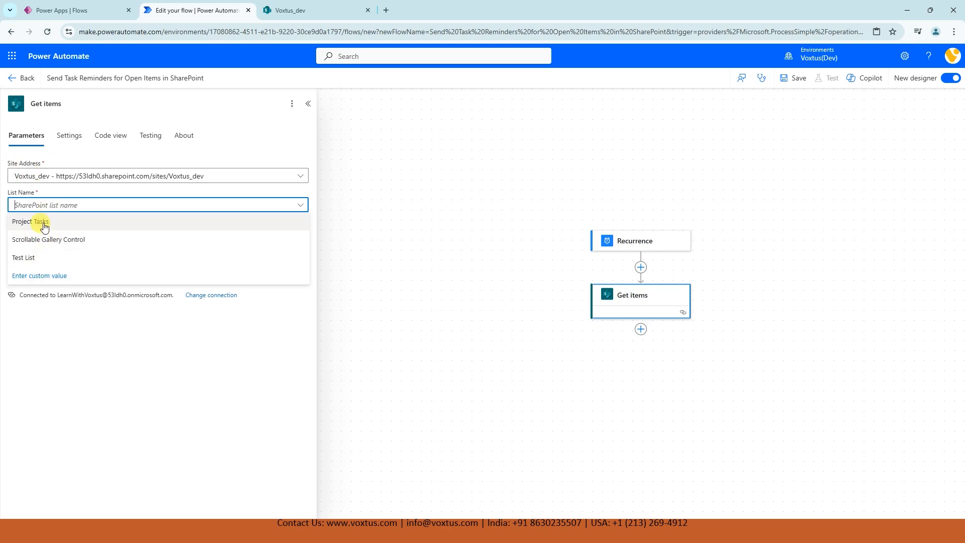
click(29, 221)
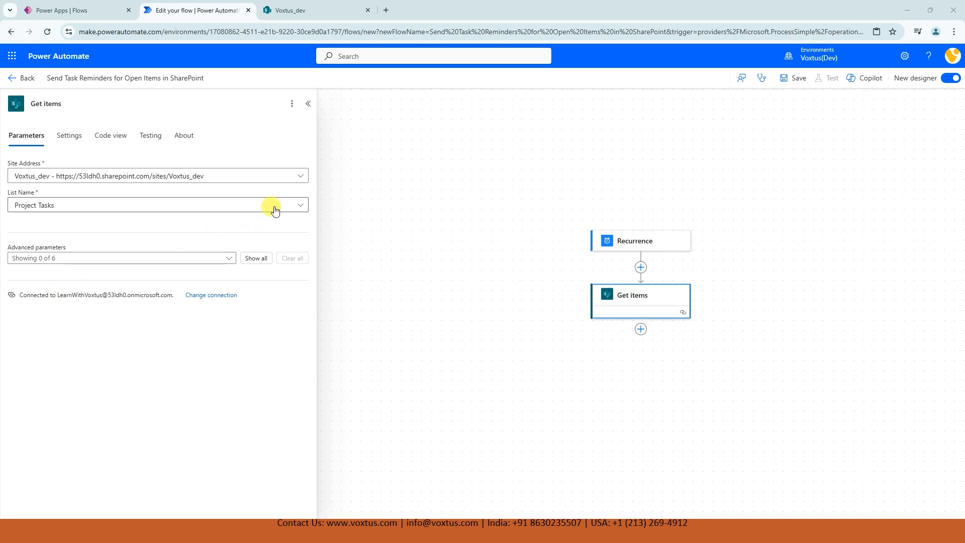
click(256, 258)
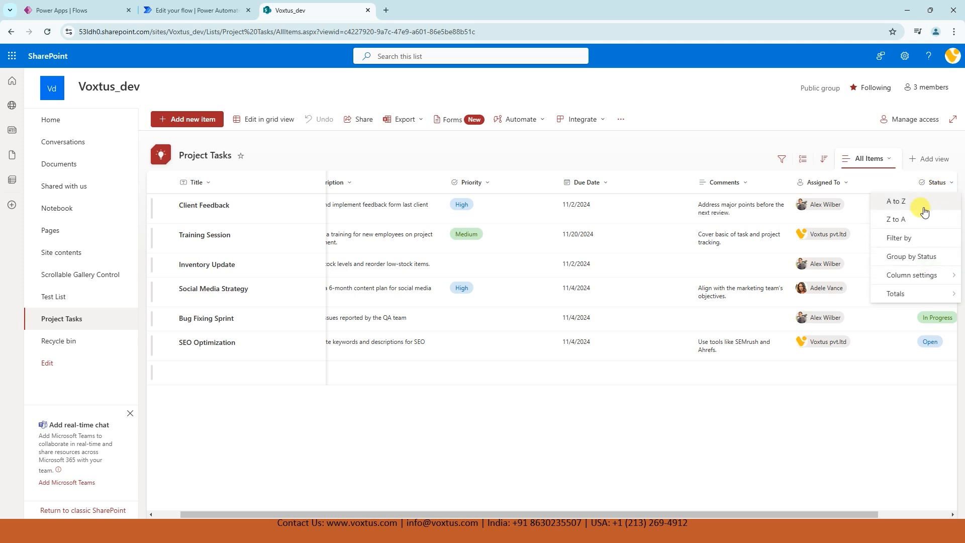
Step: Sort Project Tasks by Status A to Z and check the column's internal name
click(896, 201)
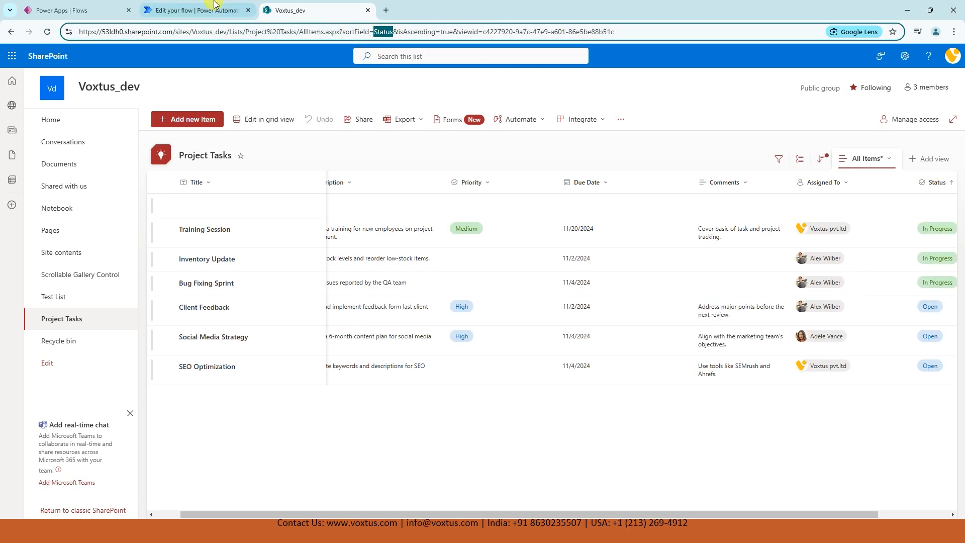
click(191, 10)
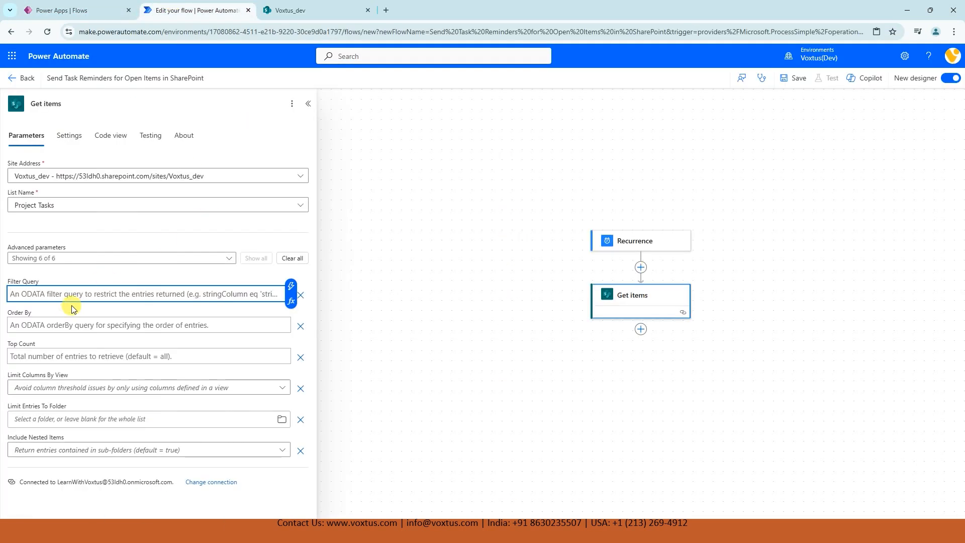
Step: Enter filter query Status eq 'Open', checking the Status values in SharePoint
text(Status eq ')
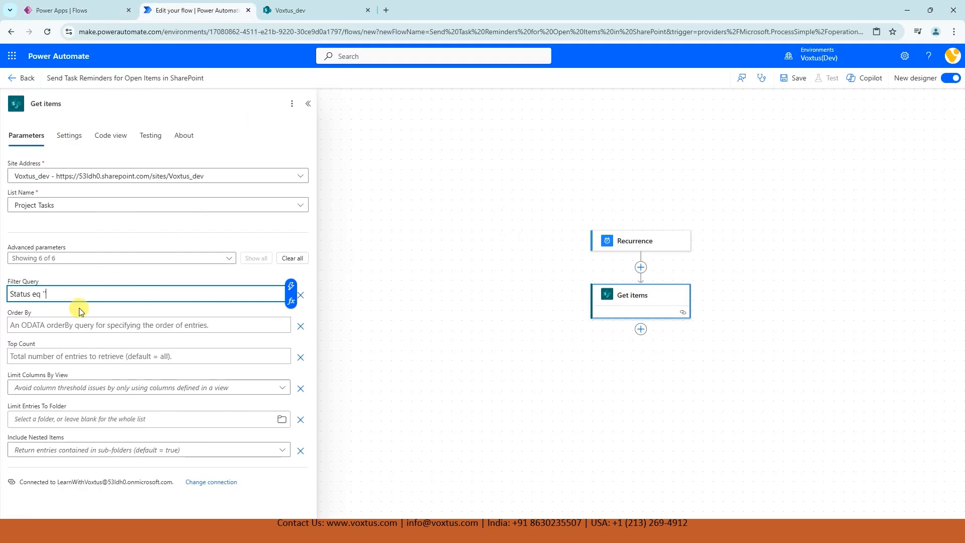
click(314, 10)
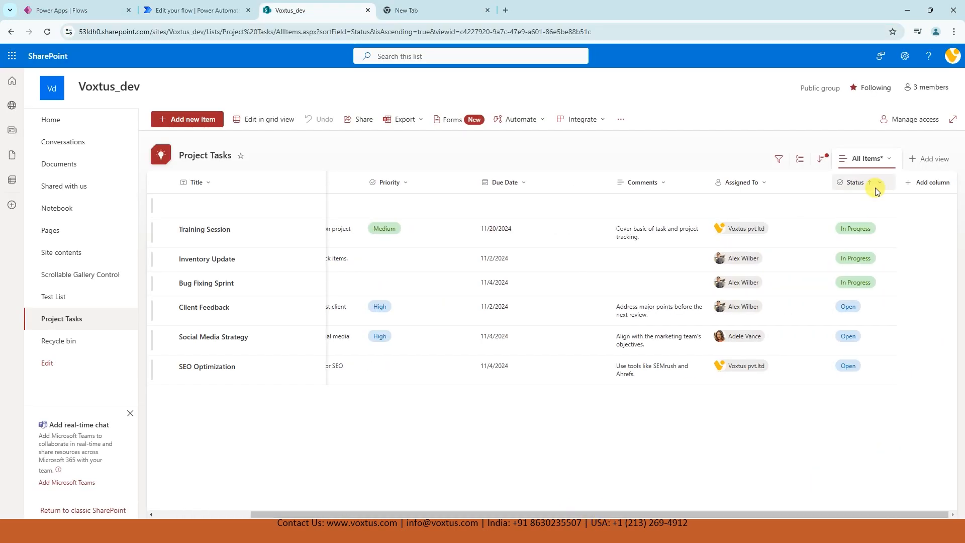
click(876, 181)
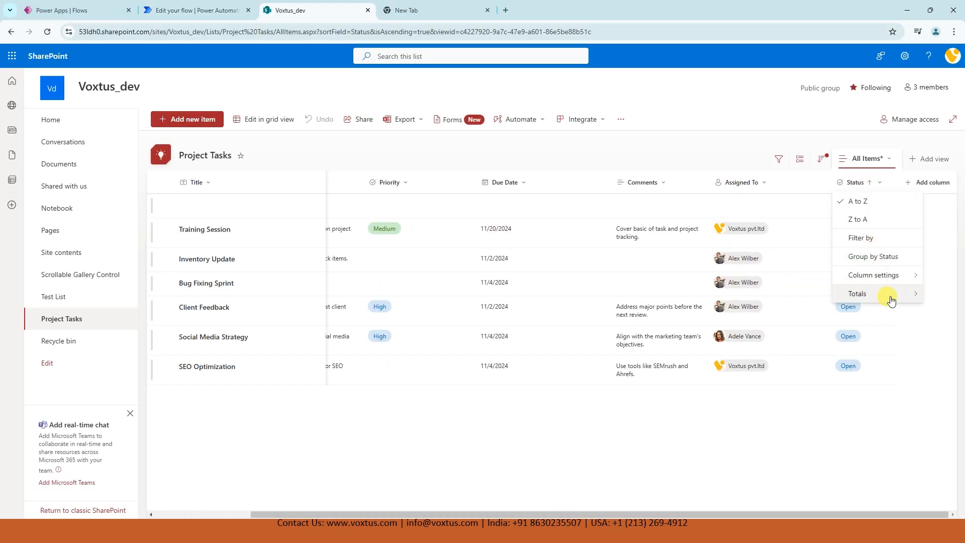
click(873, 275)
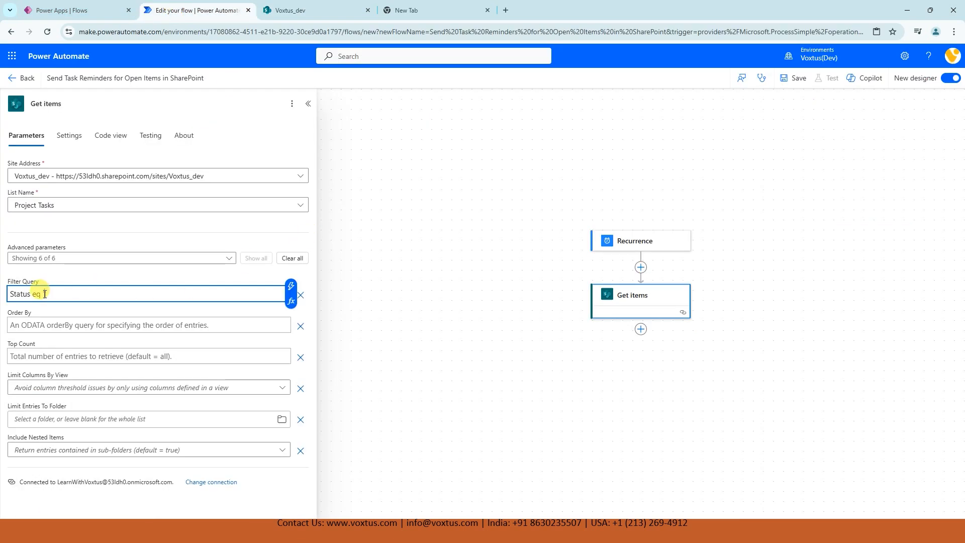
text('Open')
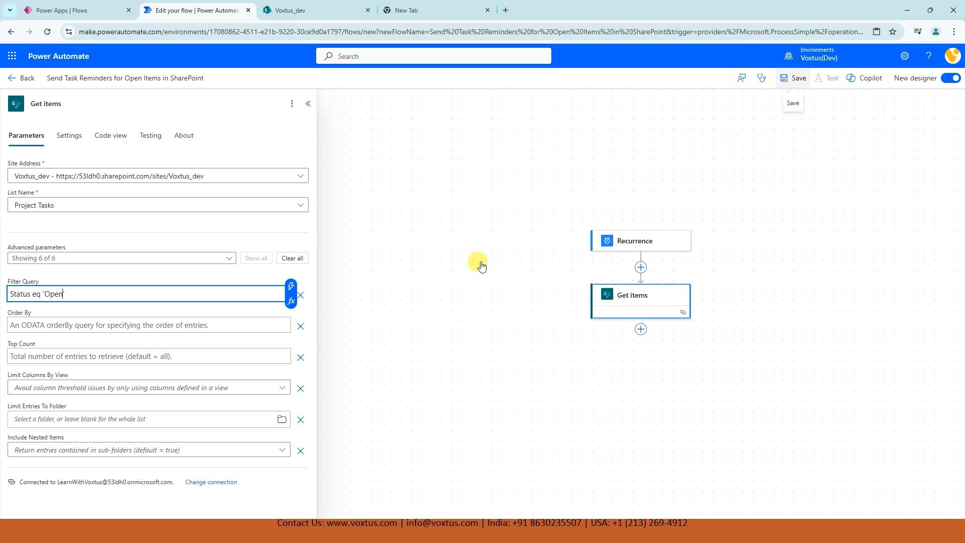
Step: Save the flow with its Status eq 'Open' filter
click(797, 77)
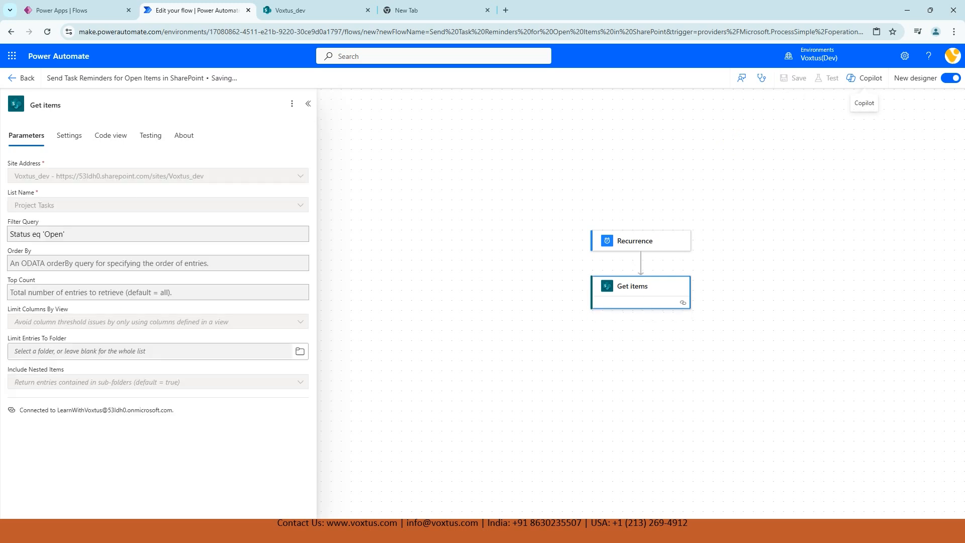
click(797, 78)
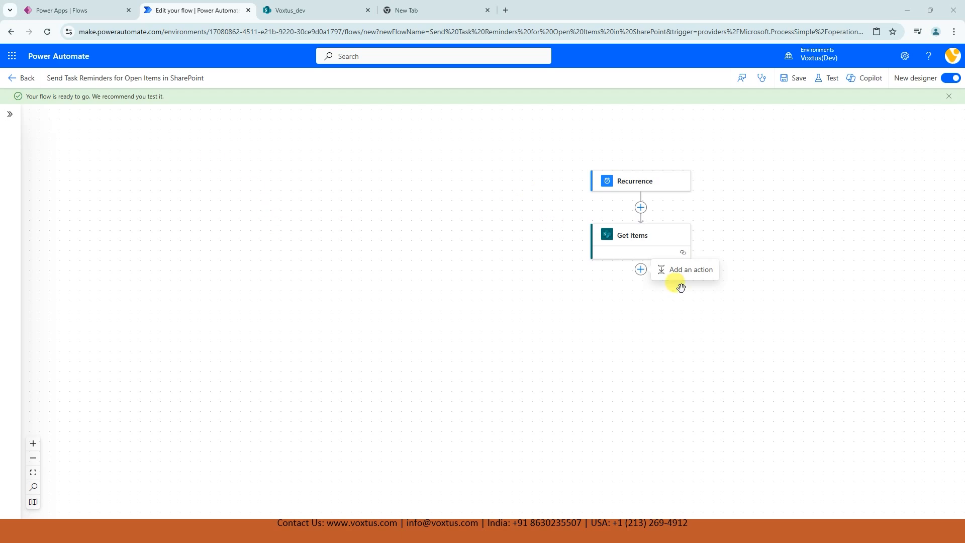
Step: Add Office 365 Outlook Send an email (V2) after Get items, briefly checking Project Tasks
click(690, 269)
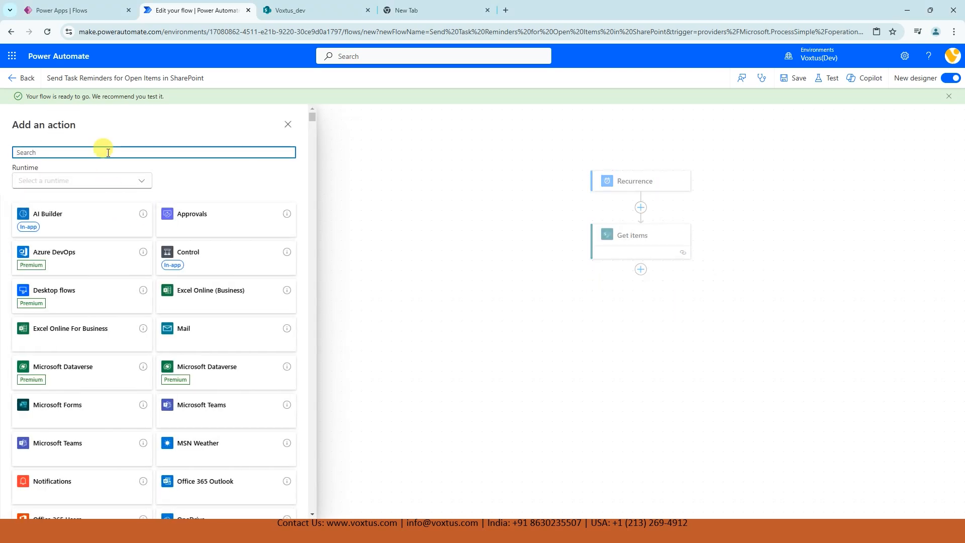
text(send an email v2)
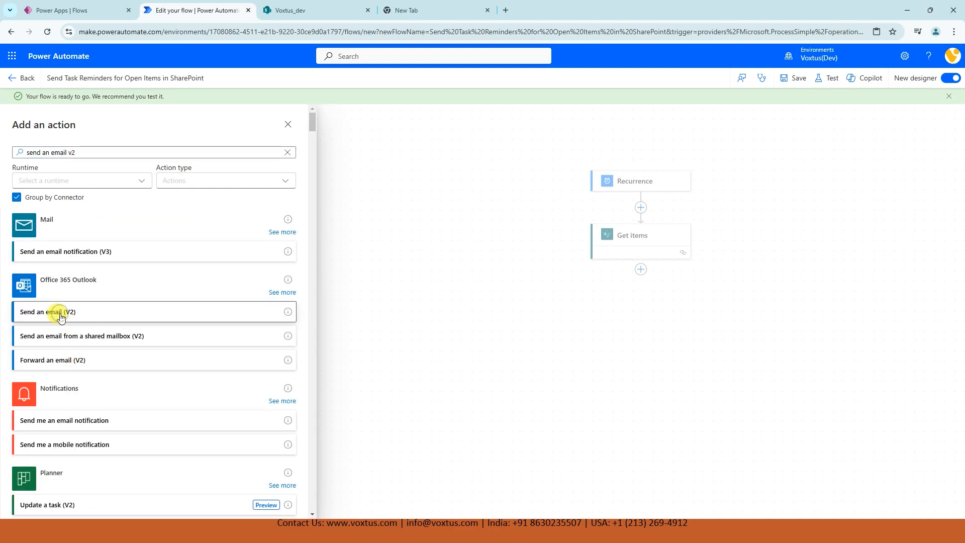
click(61, 312)
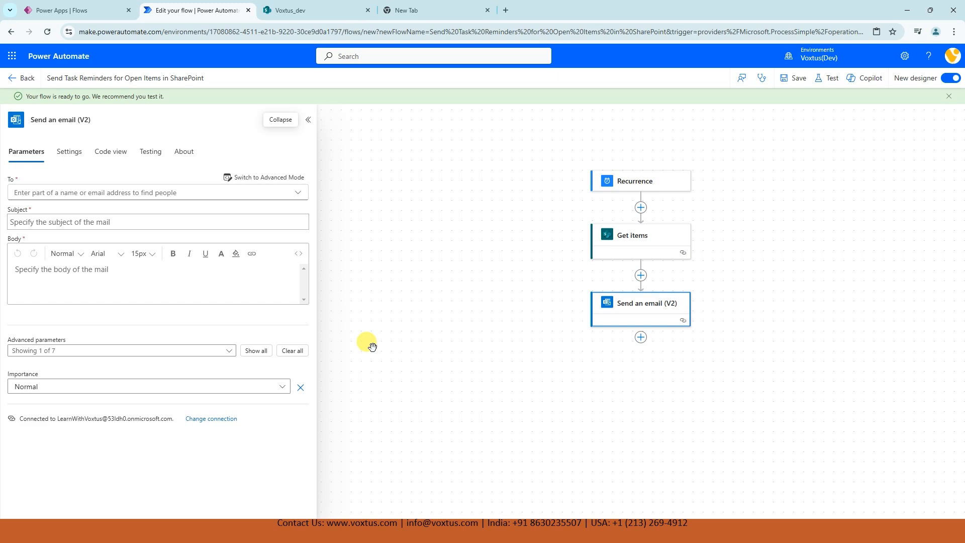
click(316, 11)
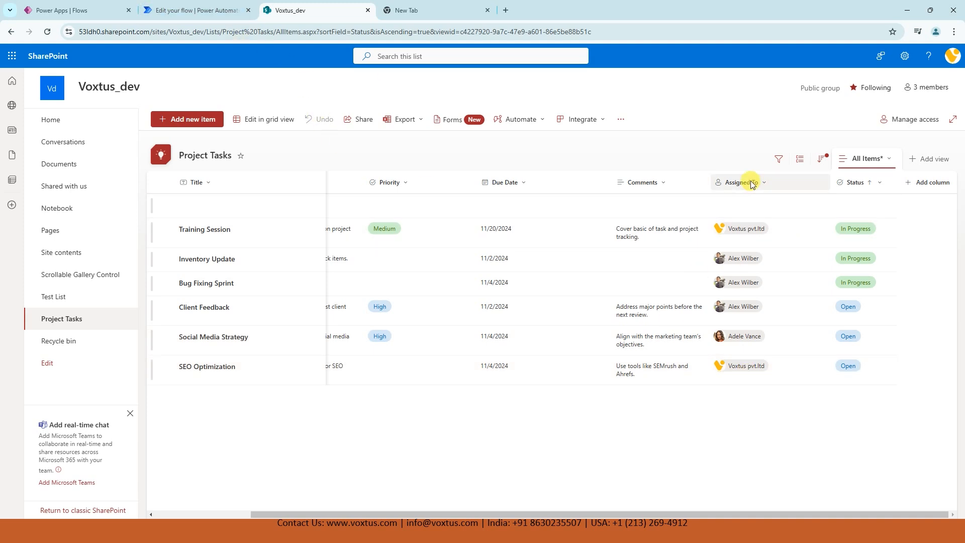
click(194, 10)
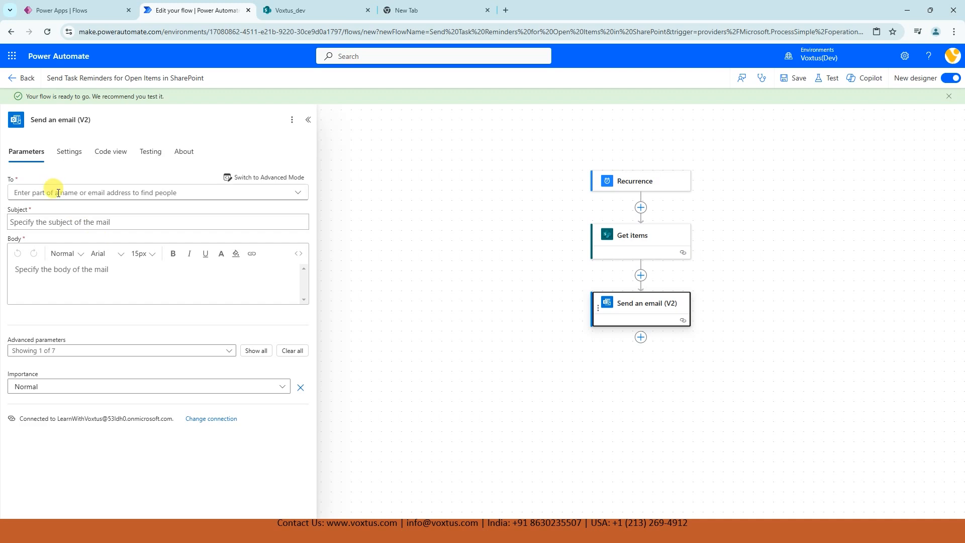
Step: Put the email To field in advanced mode and search dynamic content for Assigned To
click(267, 178)
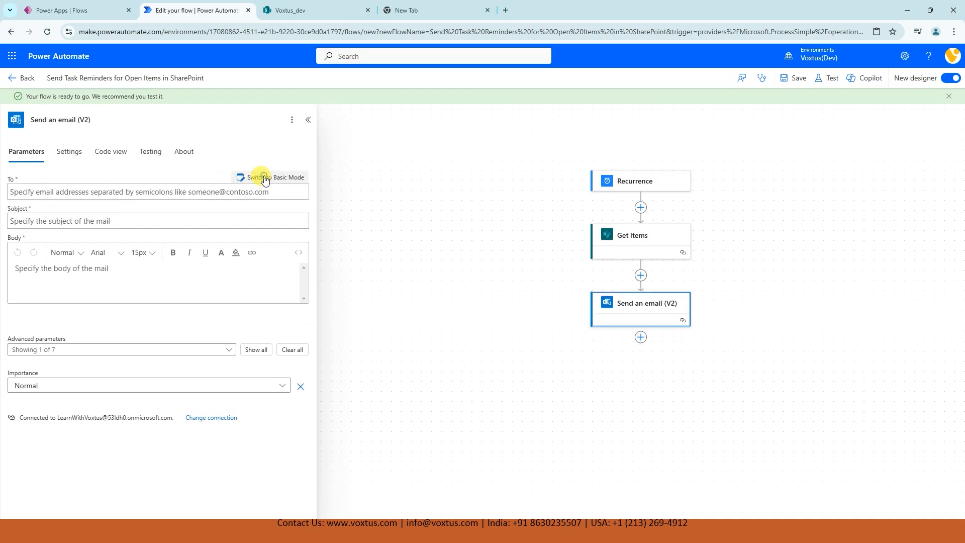
click(262, 177)
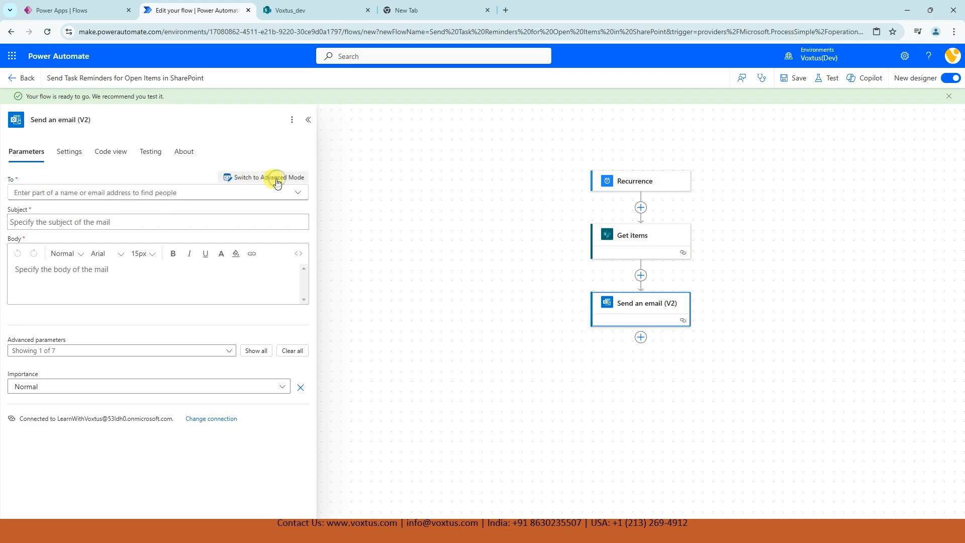
click(267, 177)
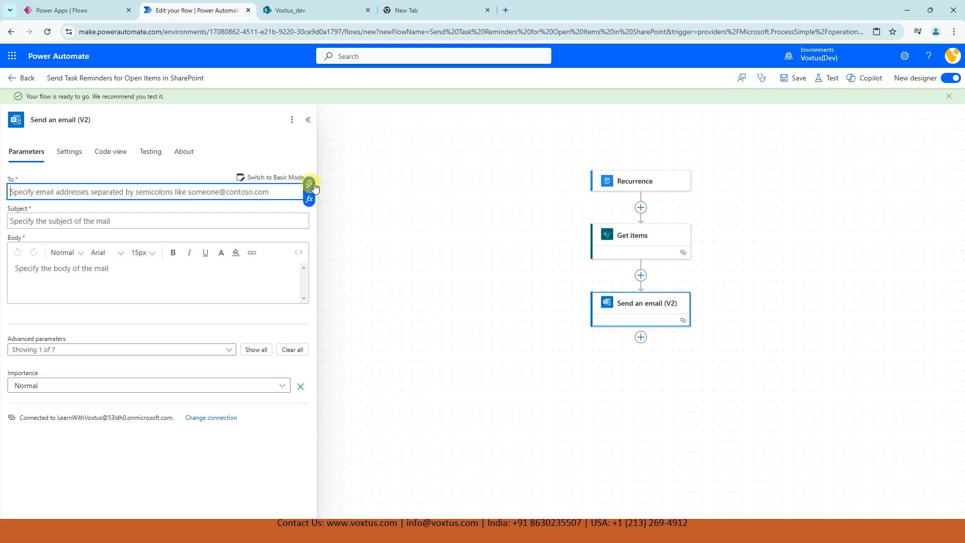
click(309, 184)
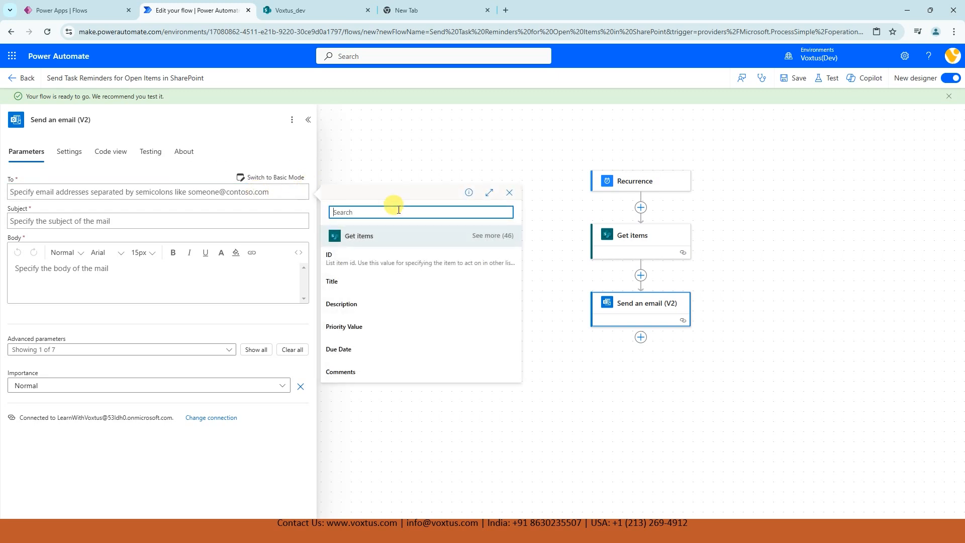
text(assigned to)
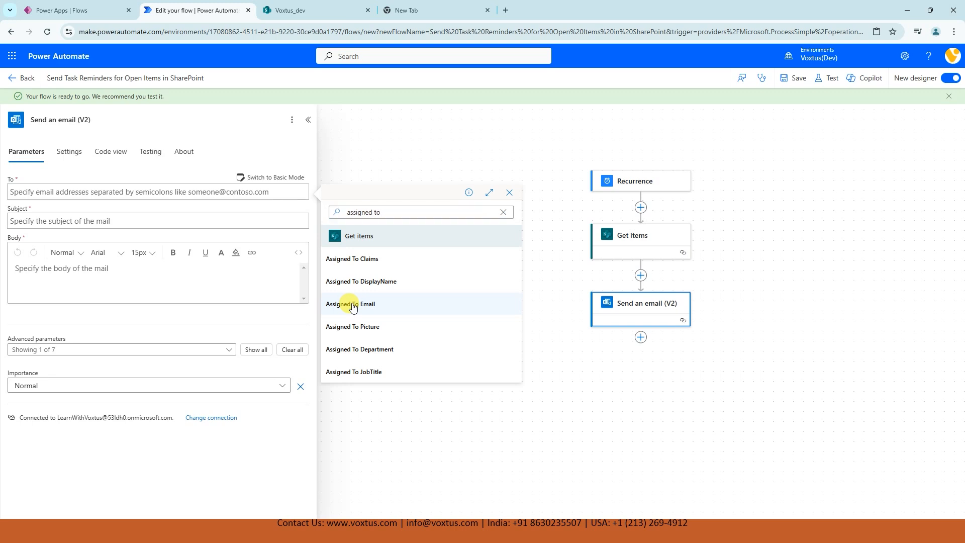
Step: Choose Assigned To Email as recipient, wrapping Send an email (V2) in For each
click(351, 304)
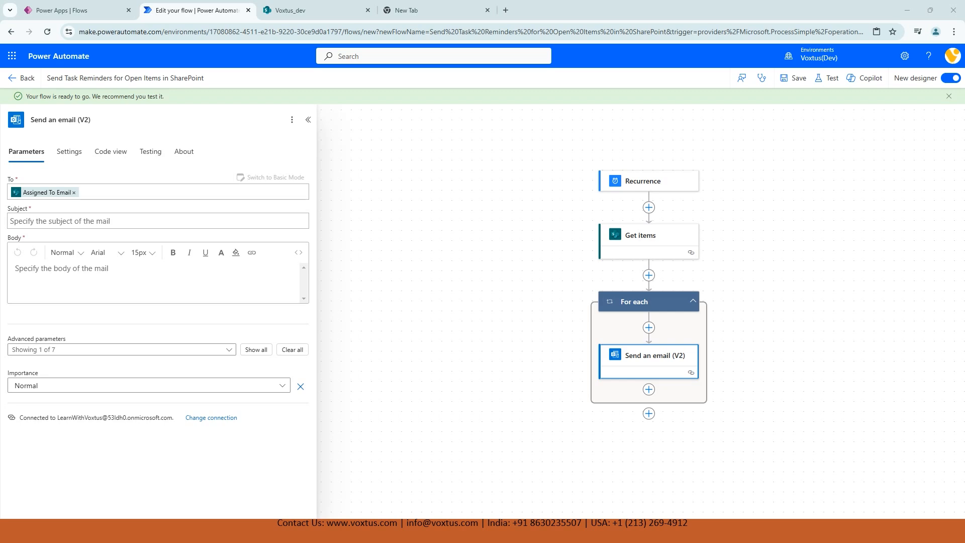
mouse_move(149, 220)
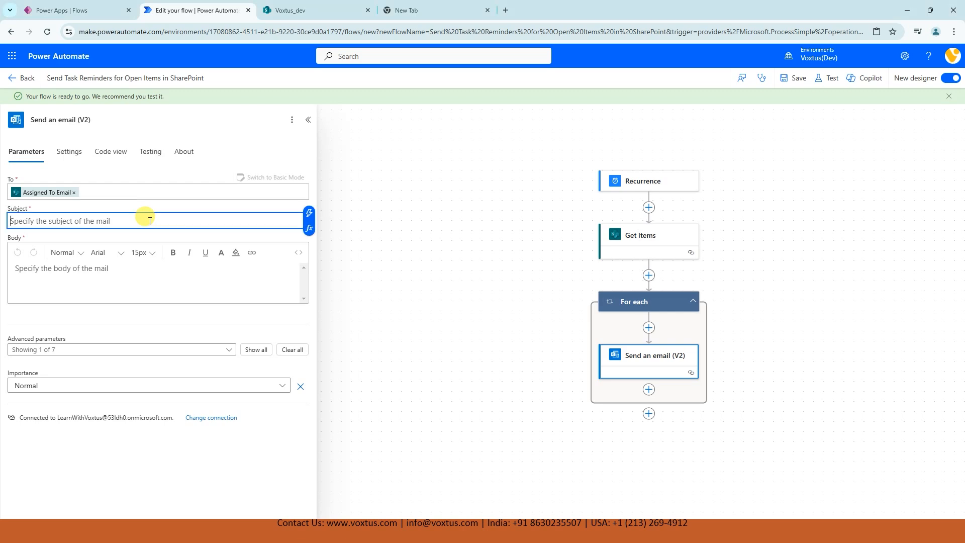
Step: Type 'Reminder : Task' in Subject and append the item's Title
text(Reminder : Task)
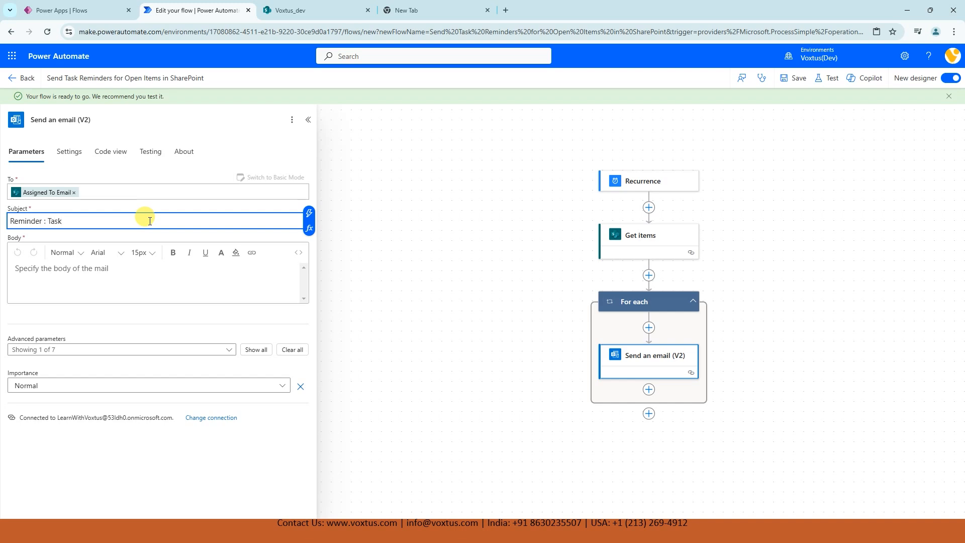
mouse_move(309, 216)
text(title)
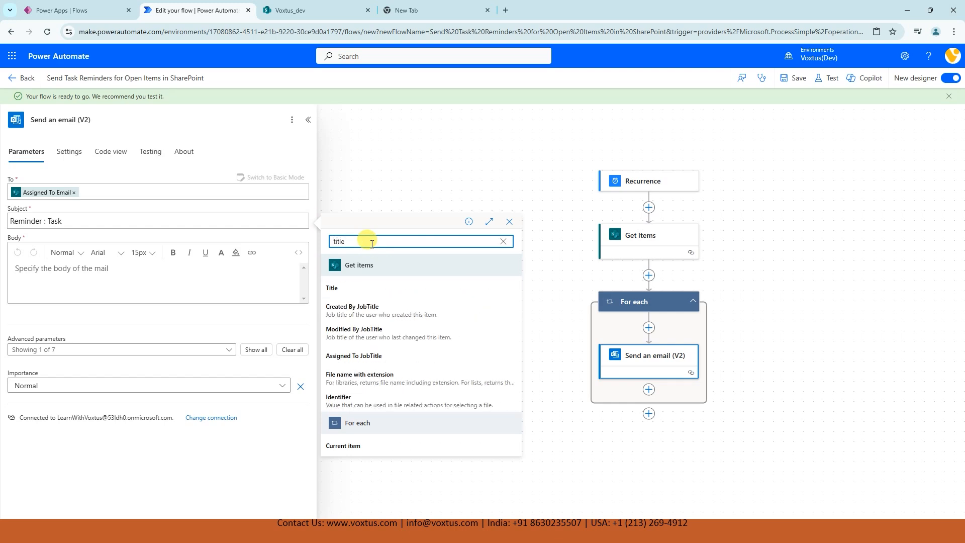
click(332, 287)
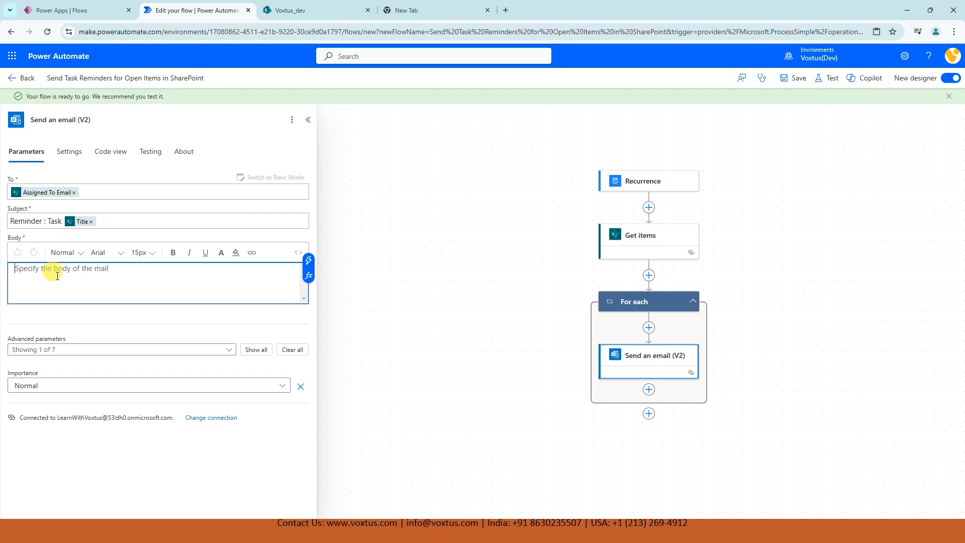
Step: Start the body with 'Hello,' followed by the Assigned To display name
text(H)
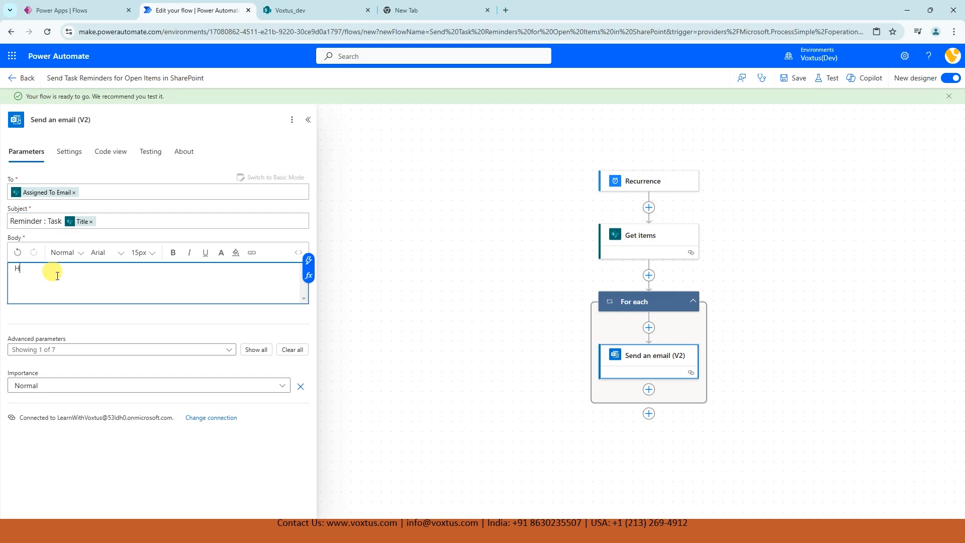
text(ello,)
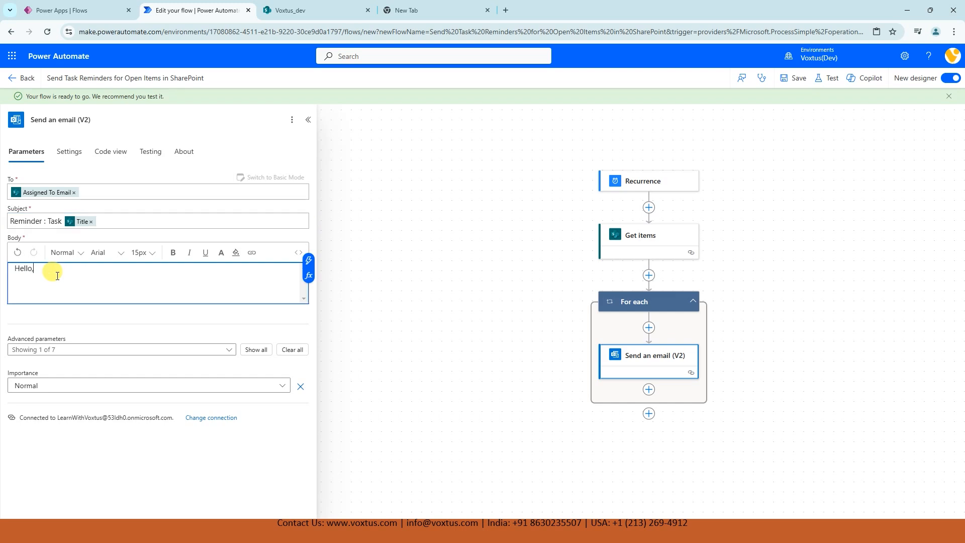
click(307, 261)
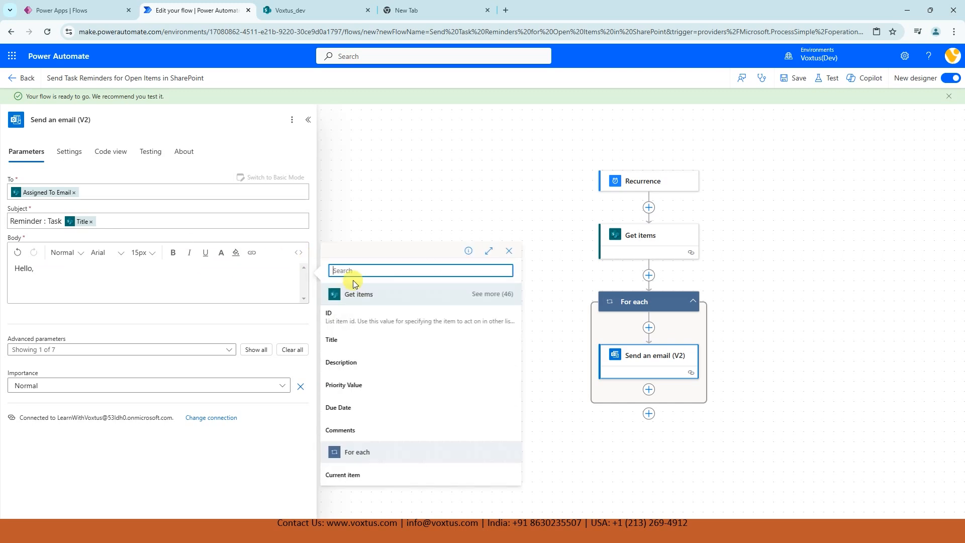
text(Assign)
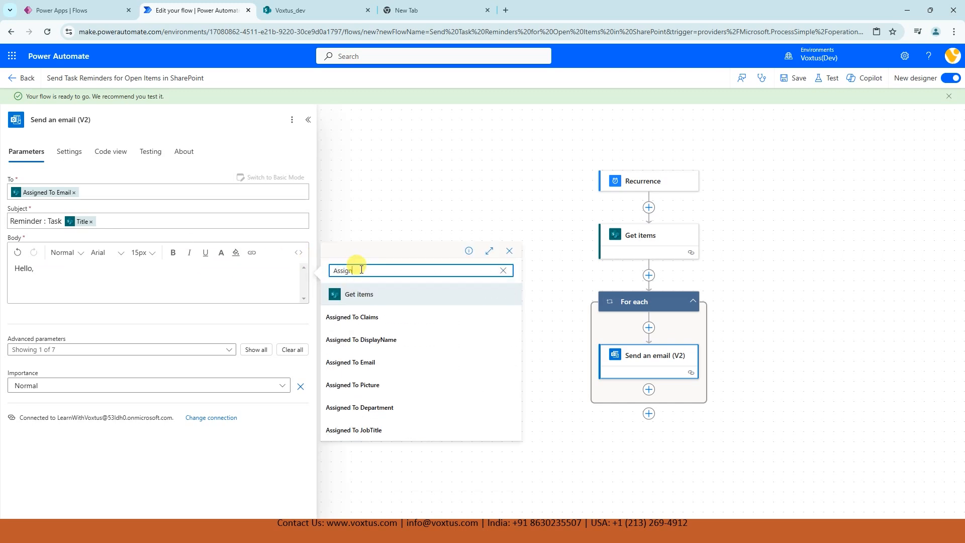
text(ed to name)
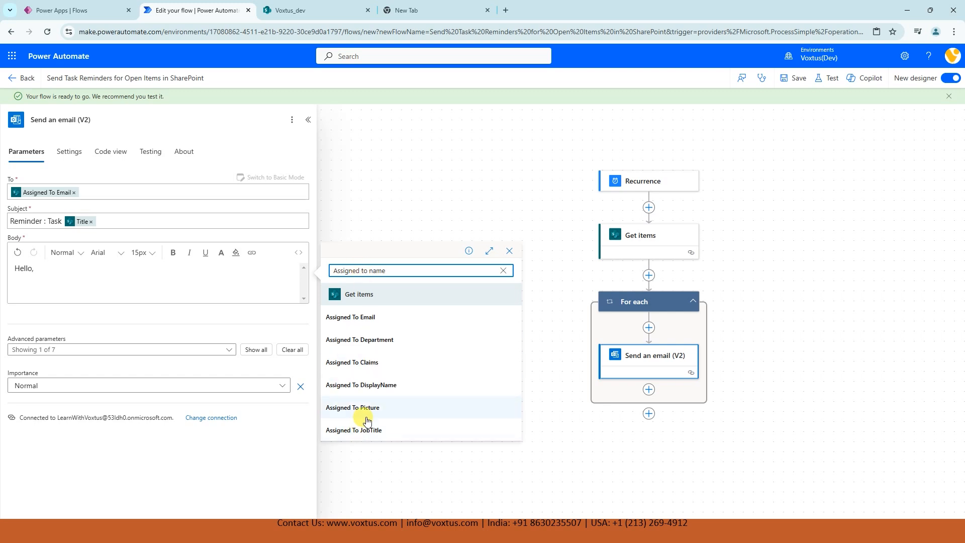
mouse_move(376, 387)
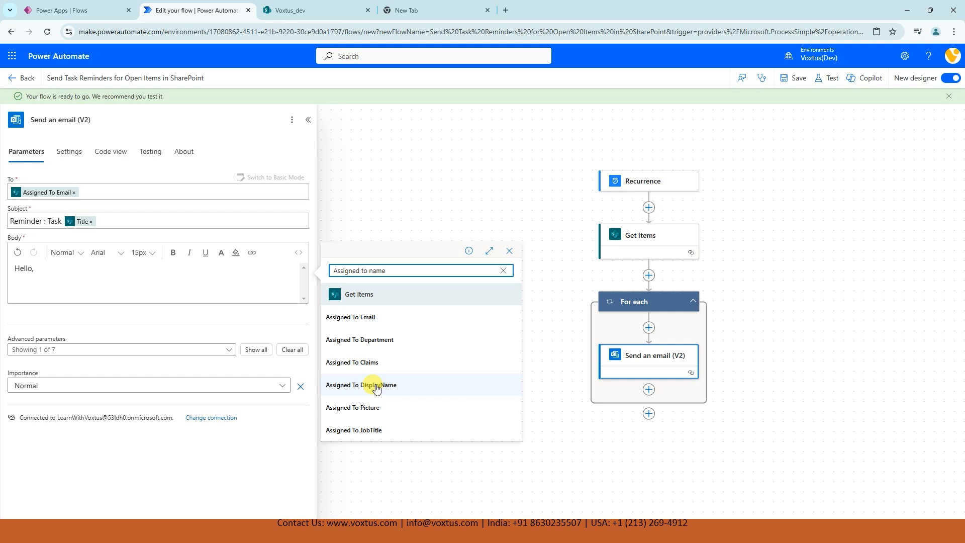
click(361, 384)
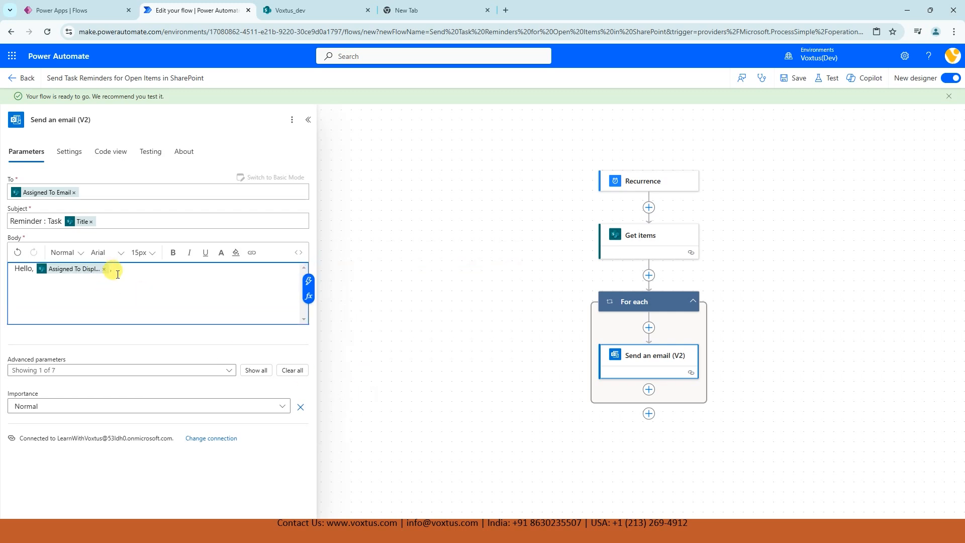
Step: Add the open-task reminder sentence and a 'Task Title:' label
text(This)
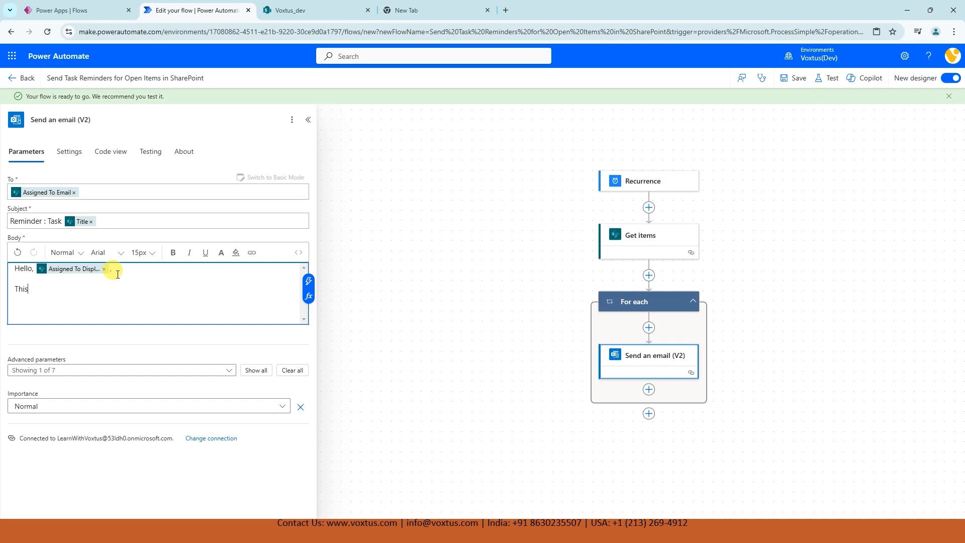
text(is a)
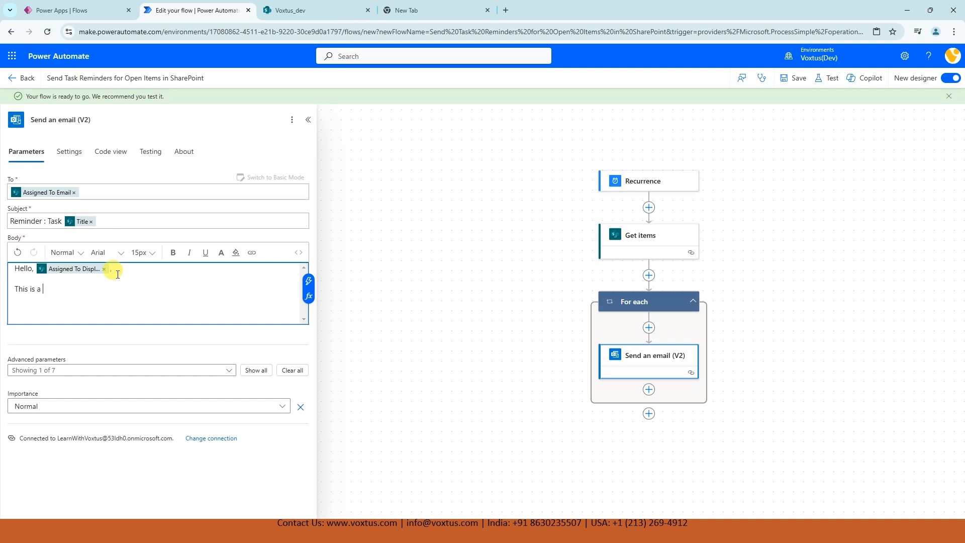
text(reminder that)
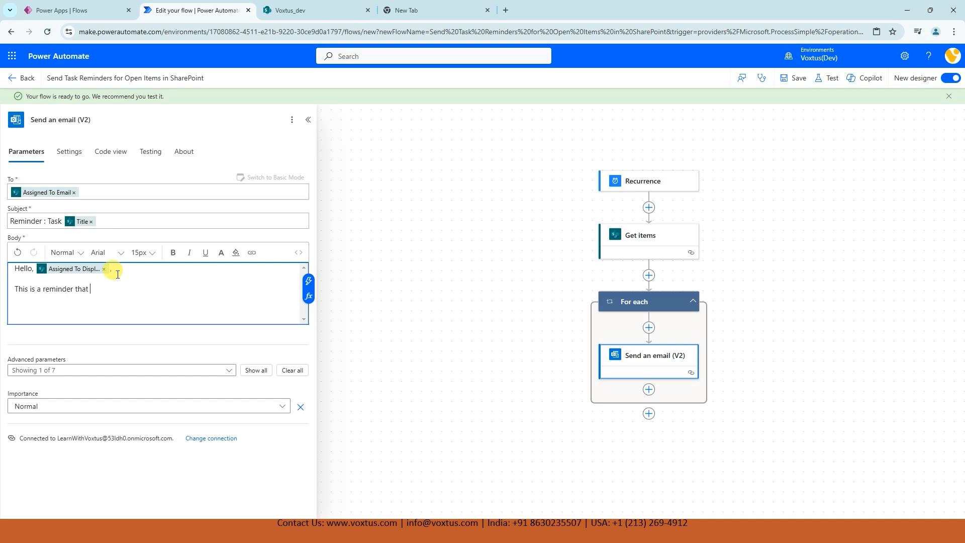
text(you have an o)
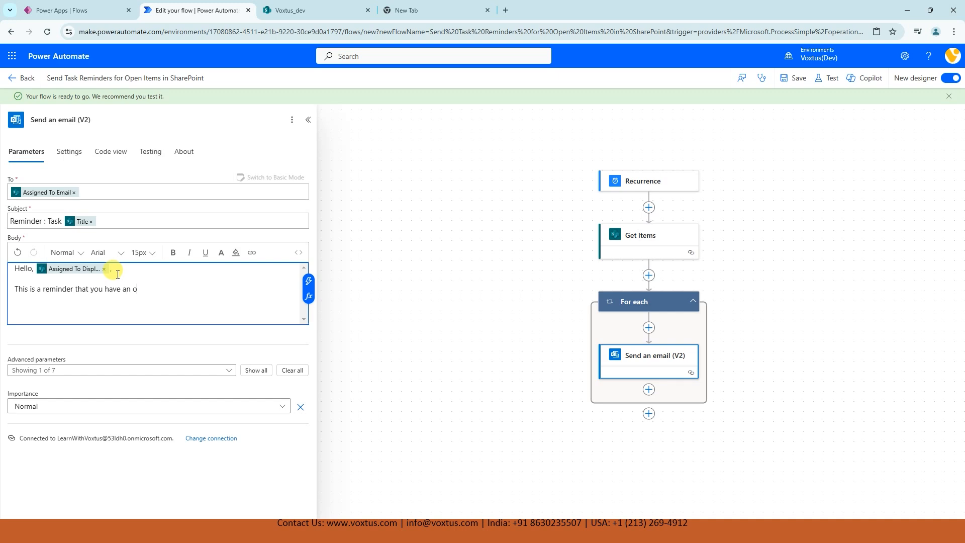
text(pen task assigned to you. Please)
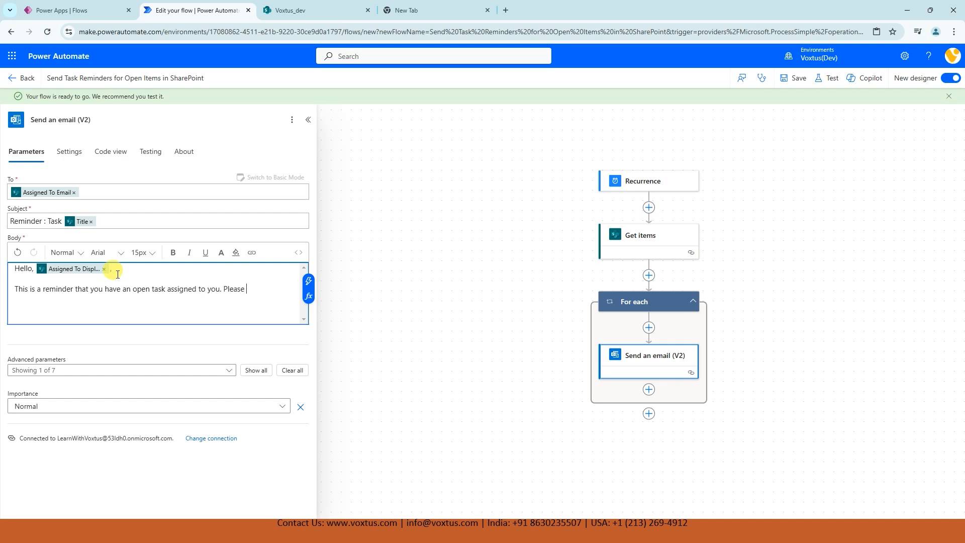
text(review the details below:)
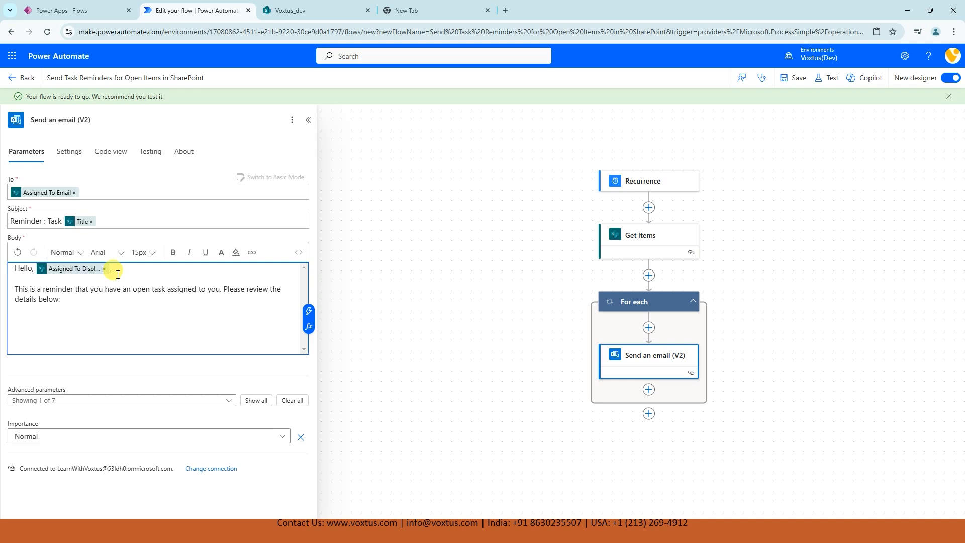
text(Task)
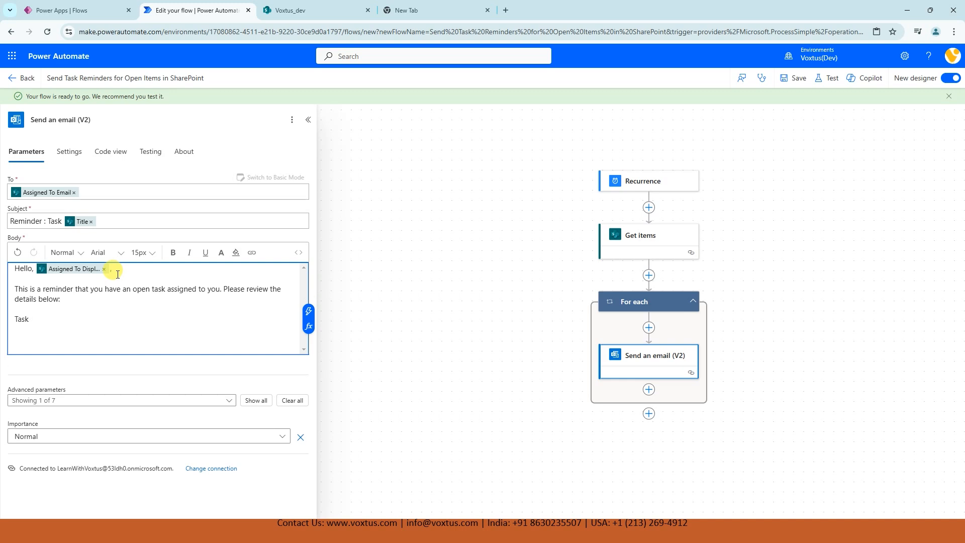
text(Ti)
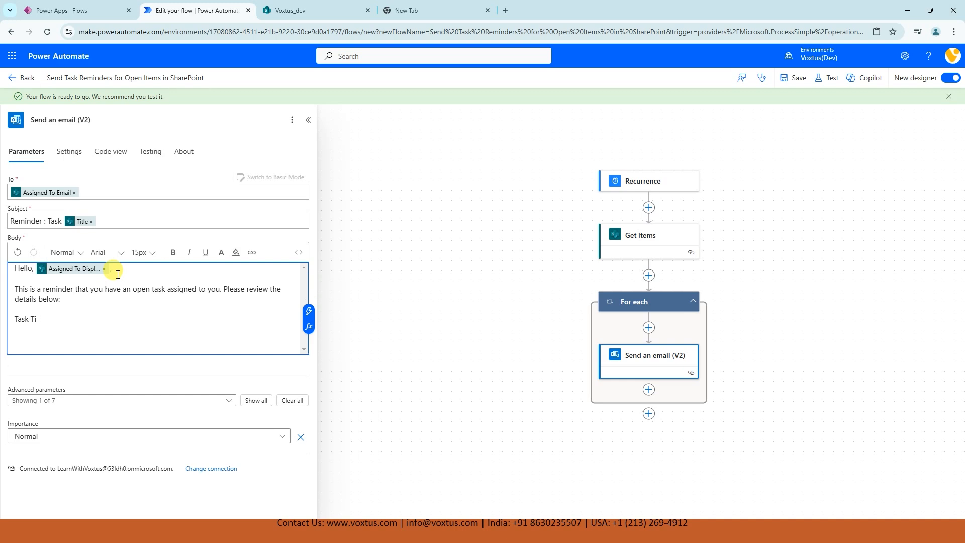
text(tle:)
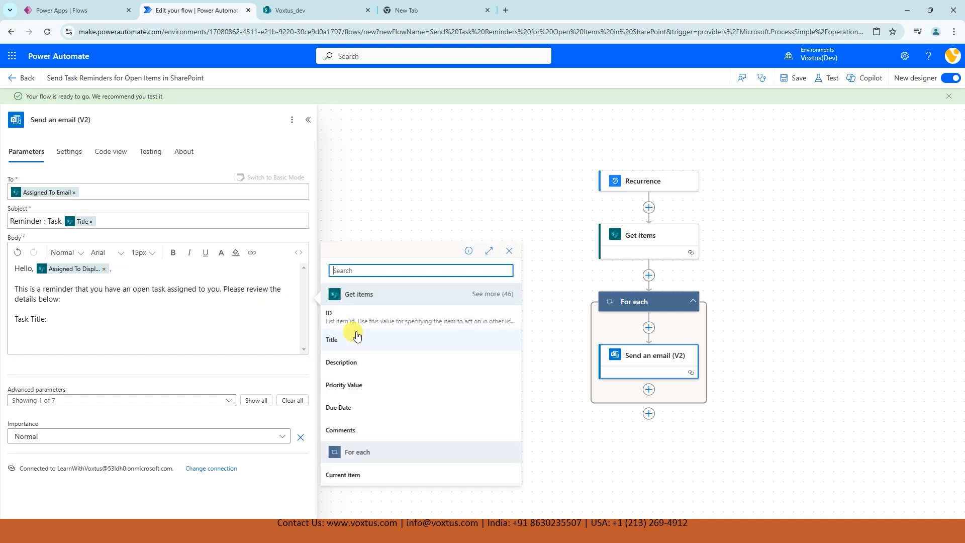
Step: Insert the item's Title, then add a 'Due Date:' line with the Due Date value
text(Titl)
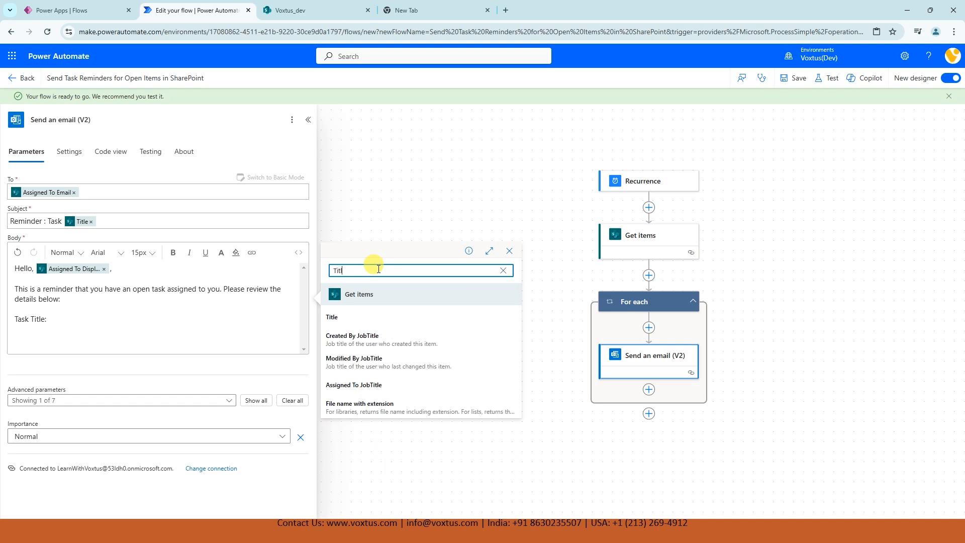
click(331, 316)
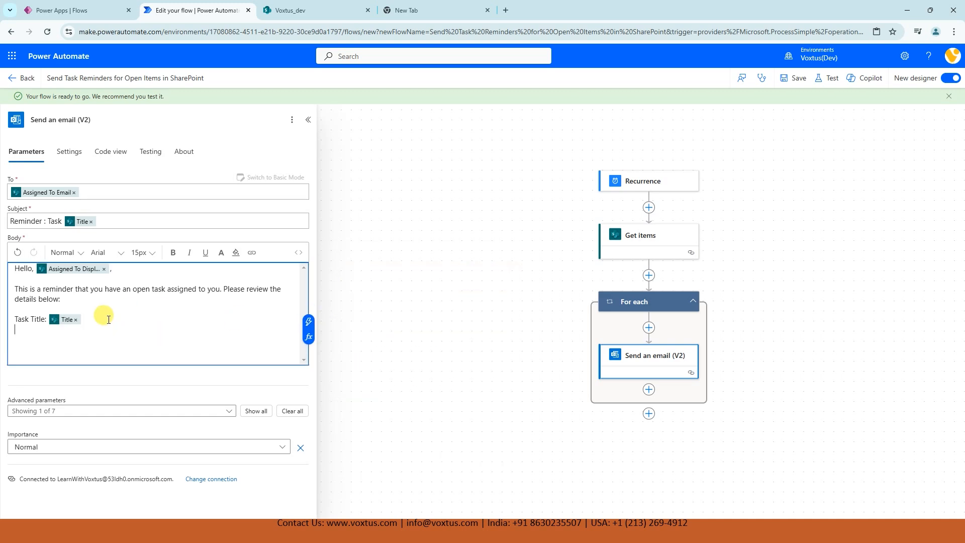
text(Due Dat)
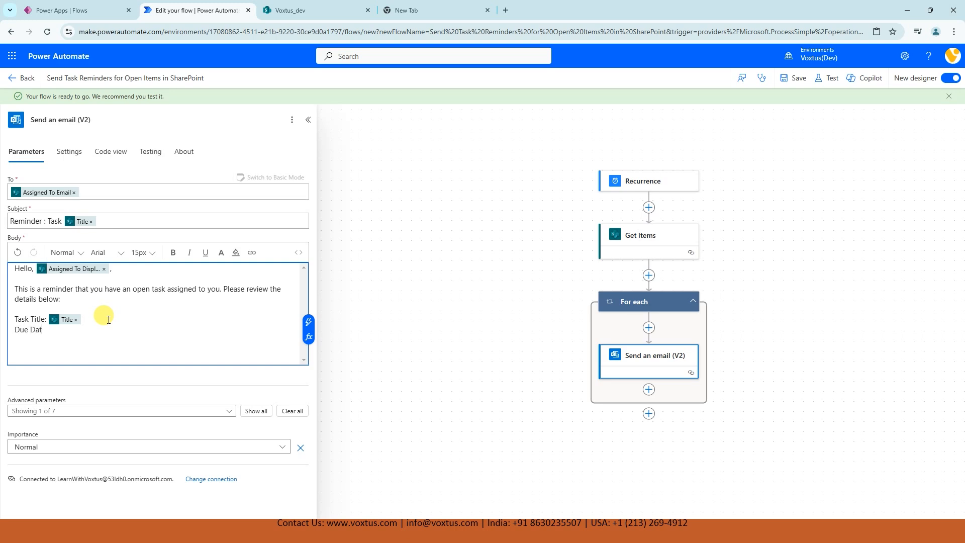
text(e:)
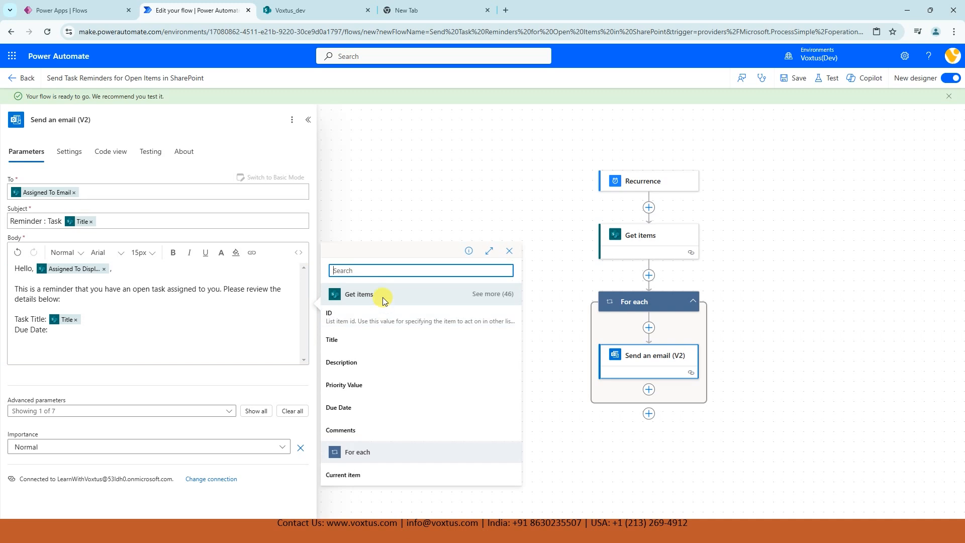
text(Due)
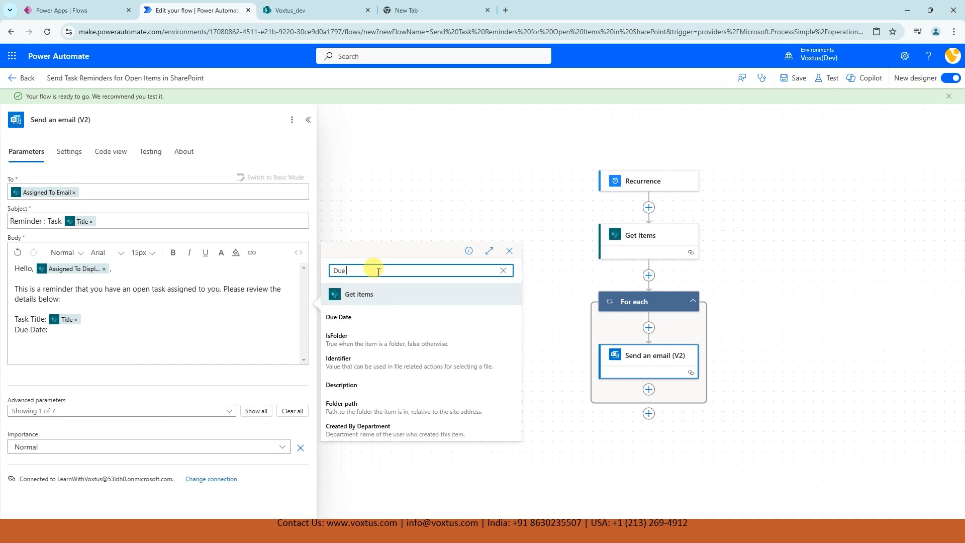
click(338, 317)
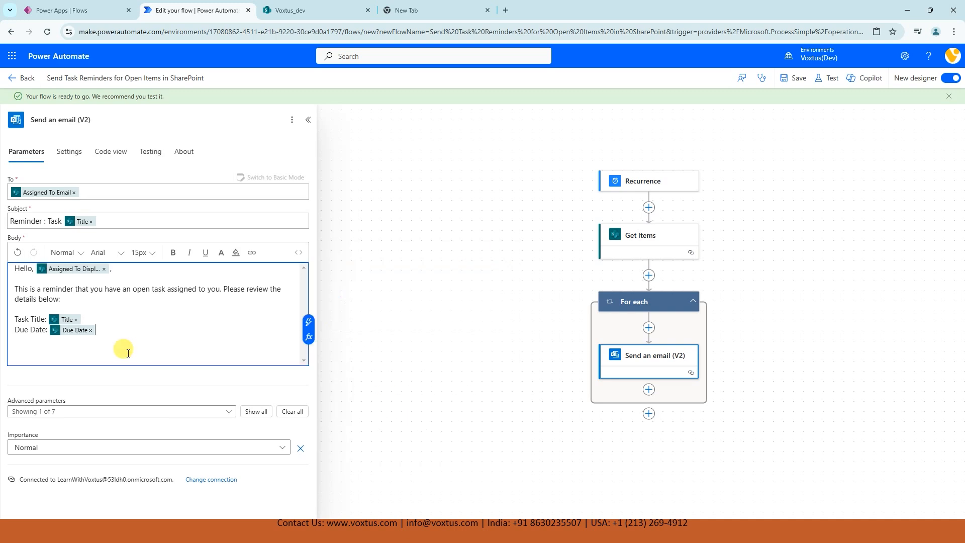
Step: Add a 'Description:' line filled with the item's Description value
text(D)
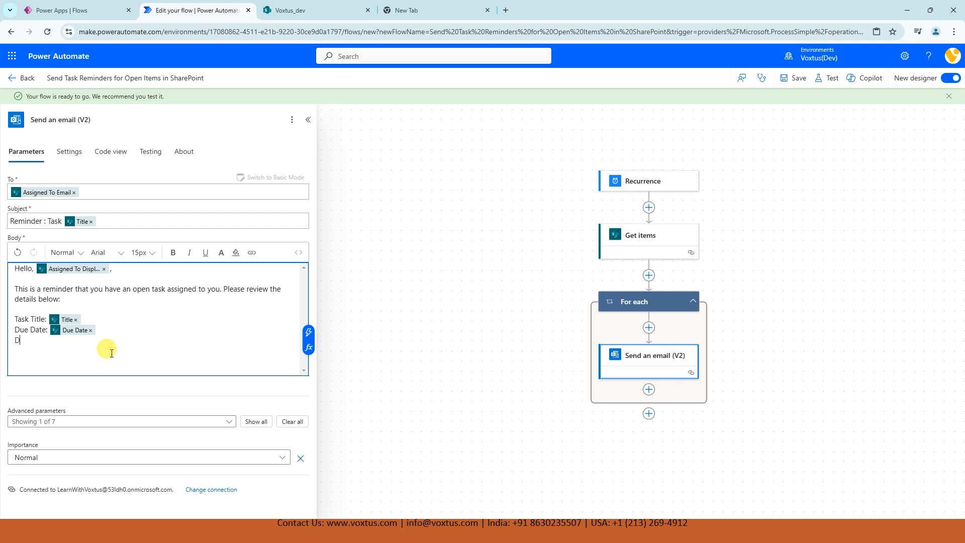
text(escription)
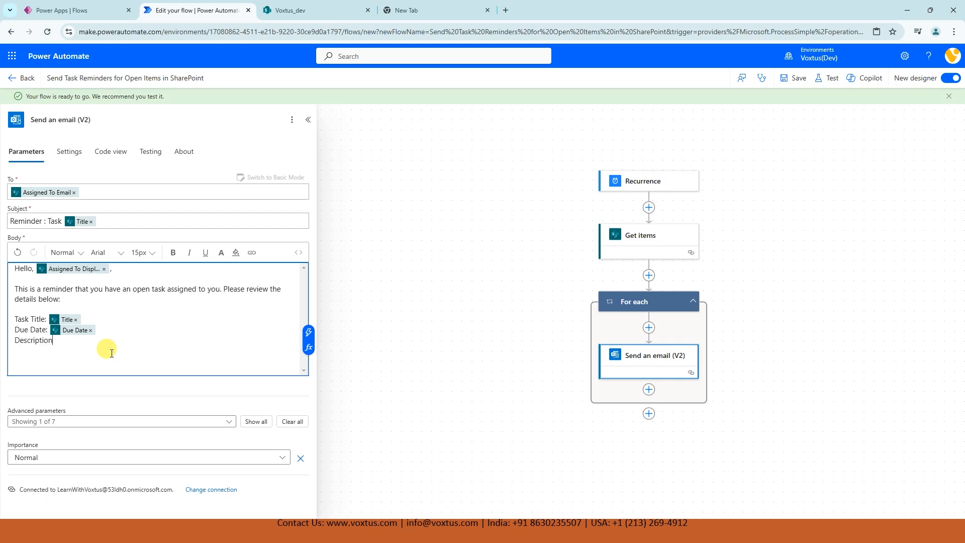
text(:)
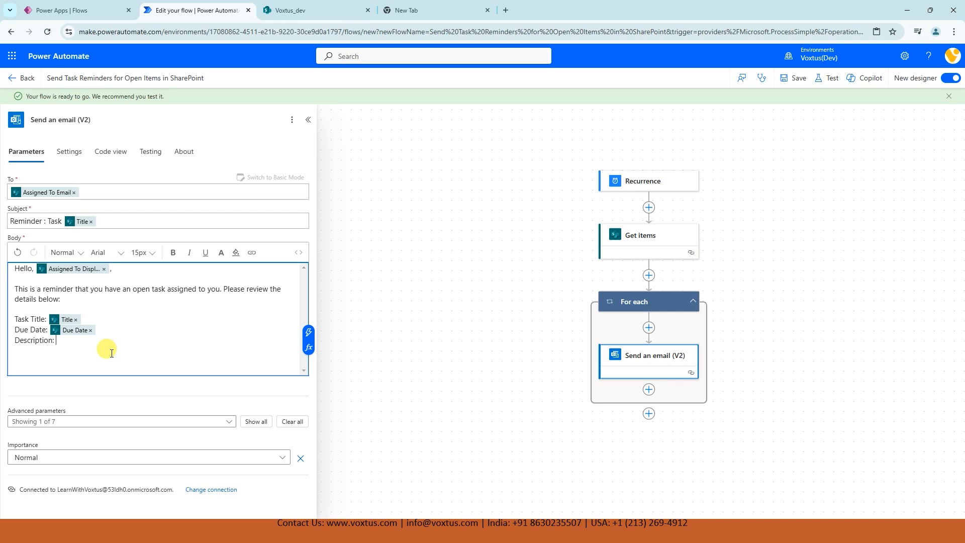
click(307, 333)
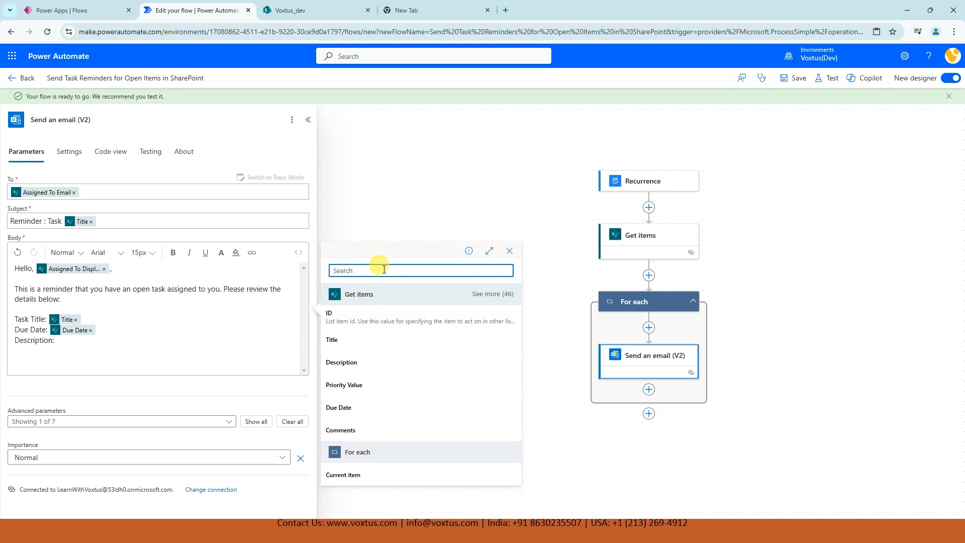
text(Descipt)
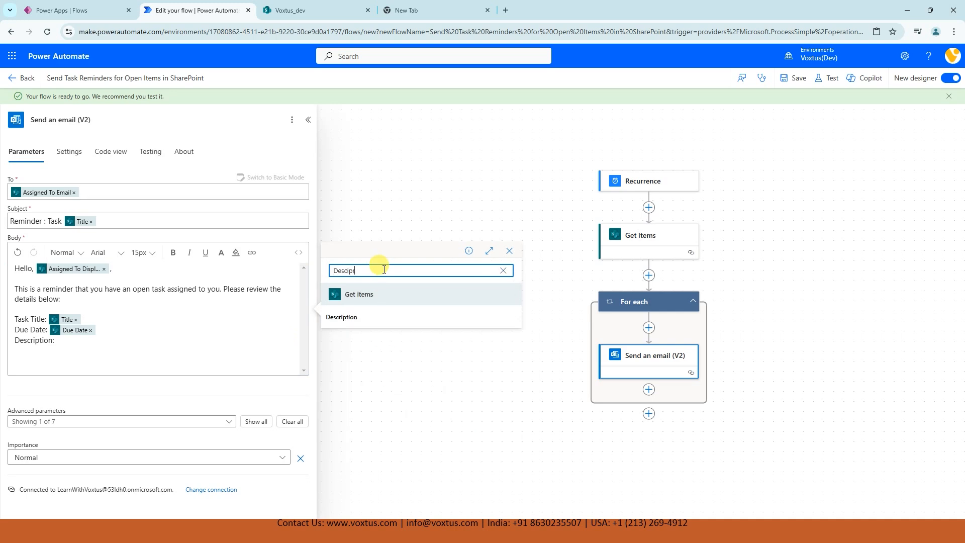
click(341, 317)
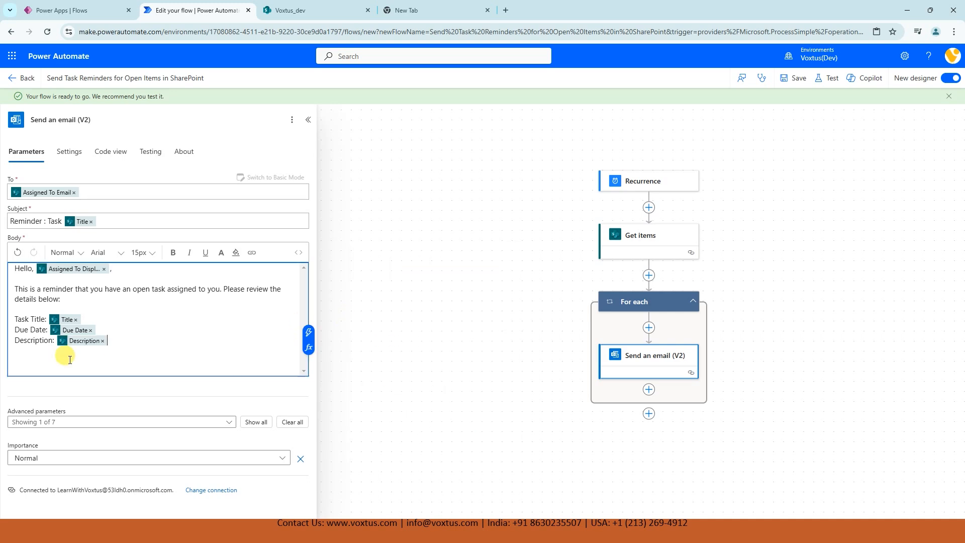
mouse_move(141, 252)
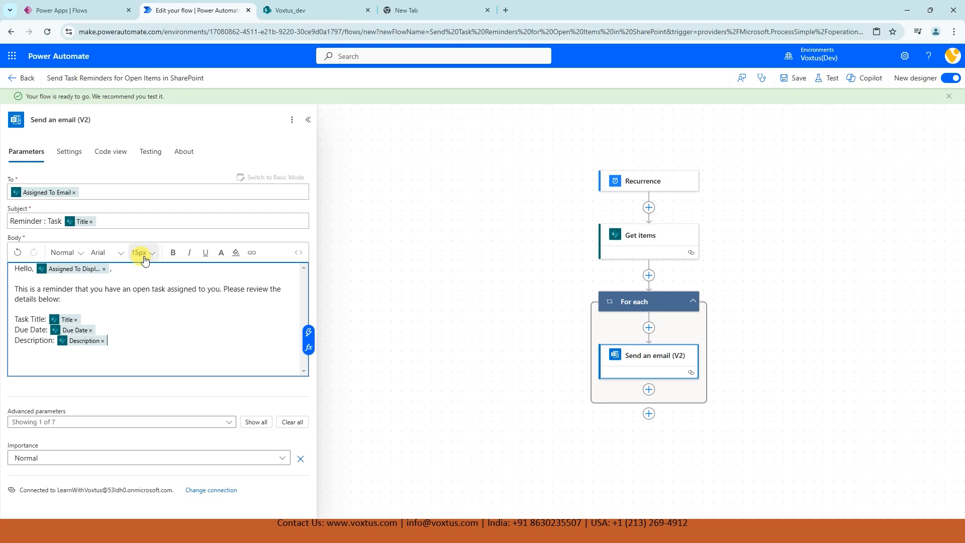
Step: Ask the assignee to complete the task by the due date and offer help
text(Please ensure)
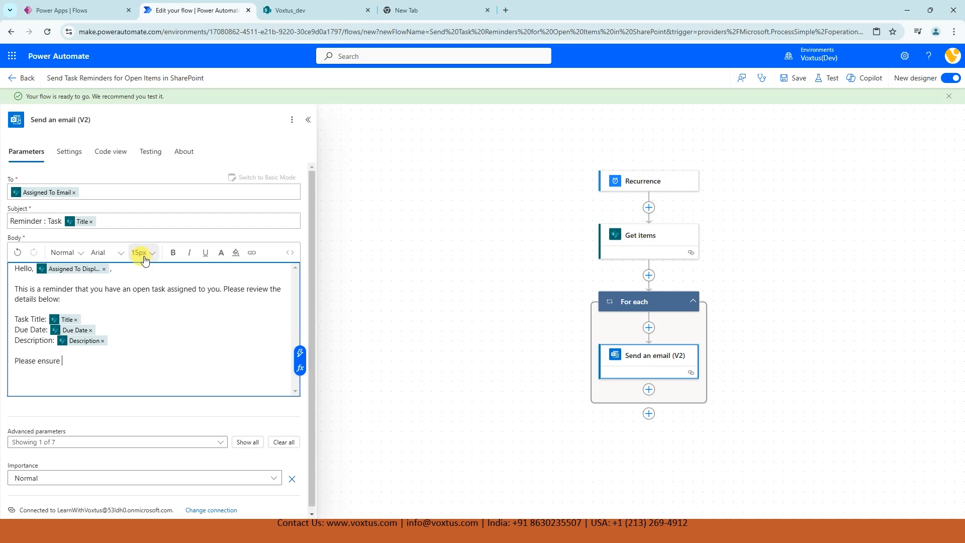
text(this tak)
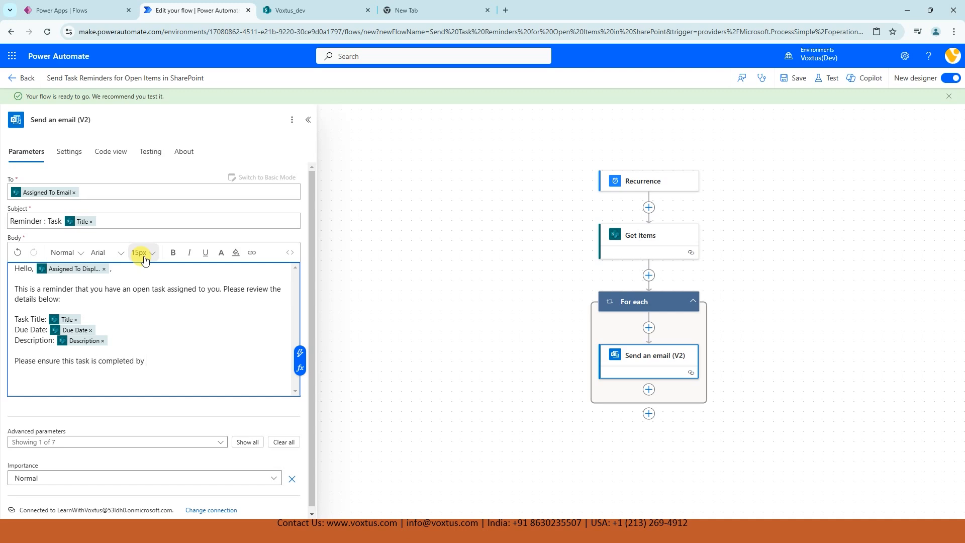
text(the due da)
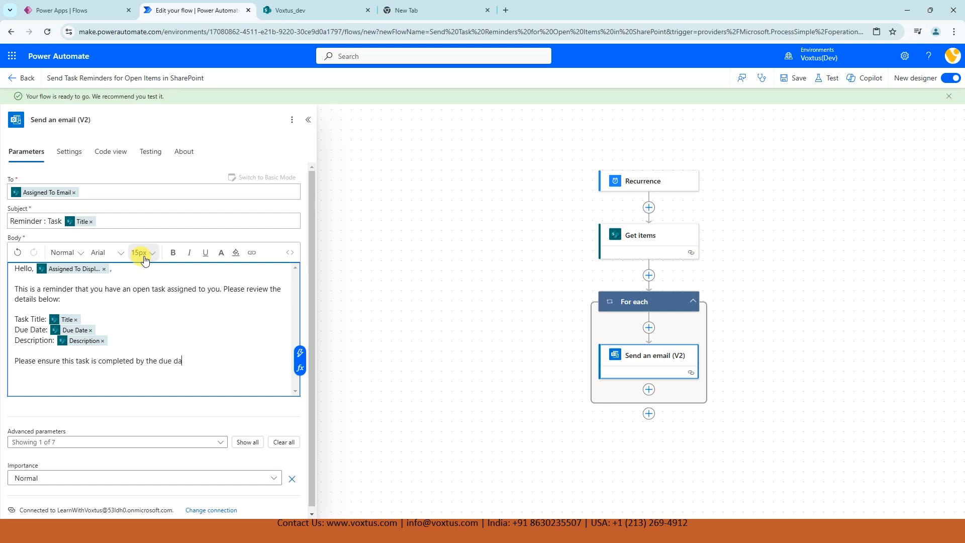
text(te. If you have any question or need assis)
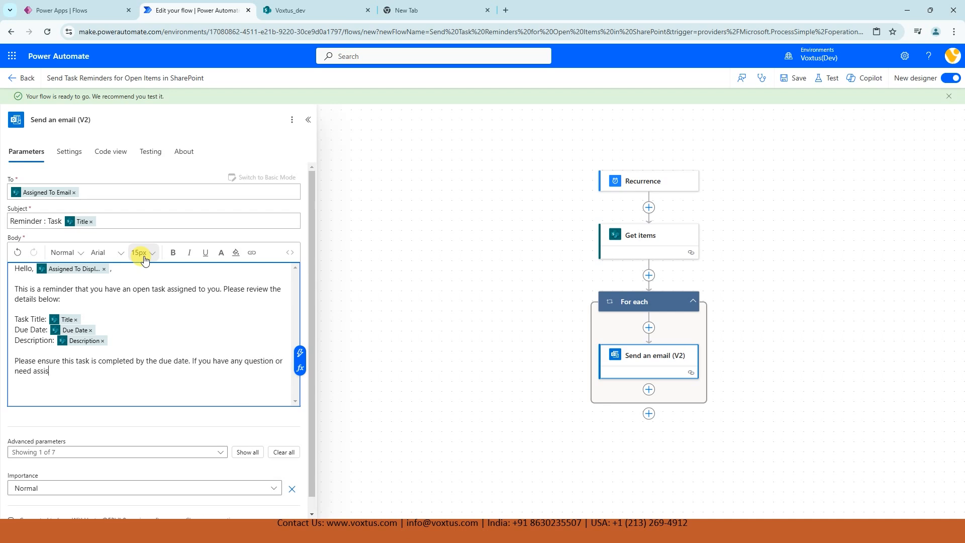
text(tance)
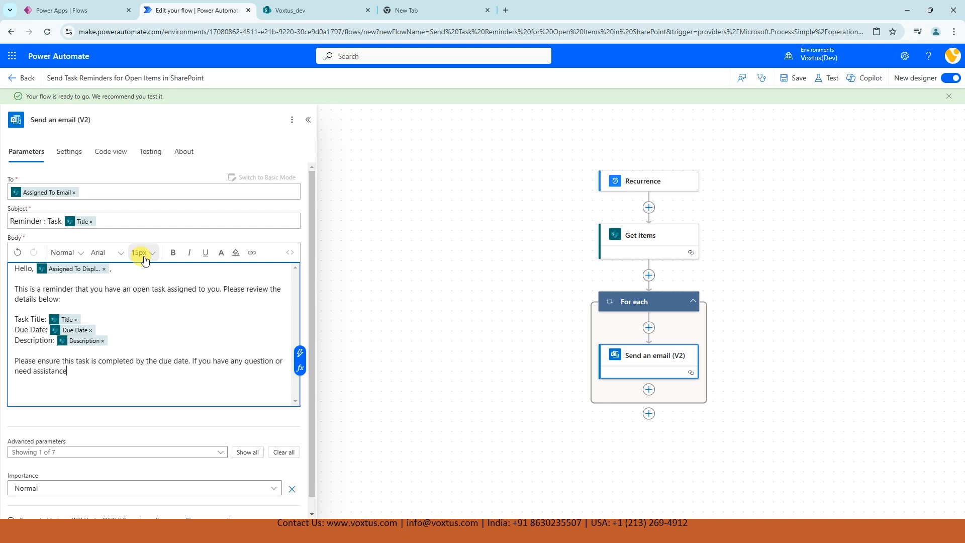
text(, fe)
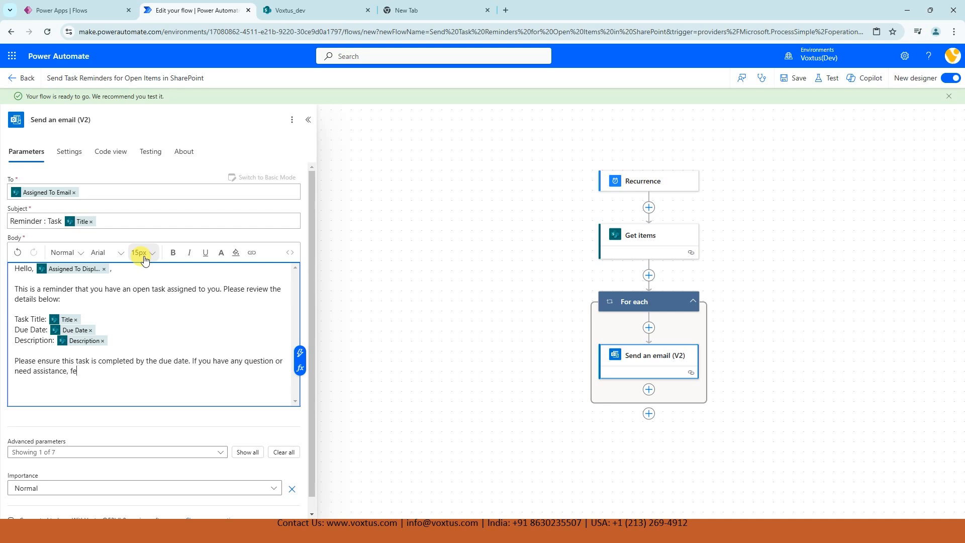
text(el)
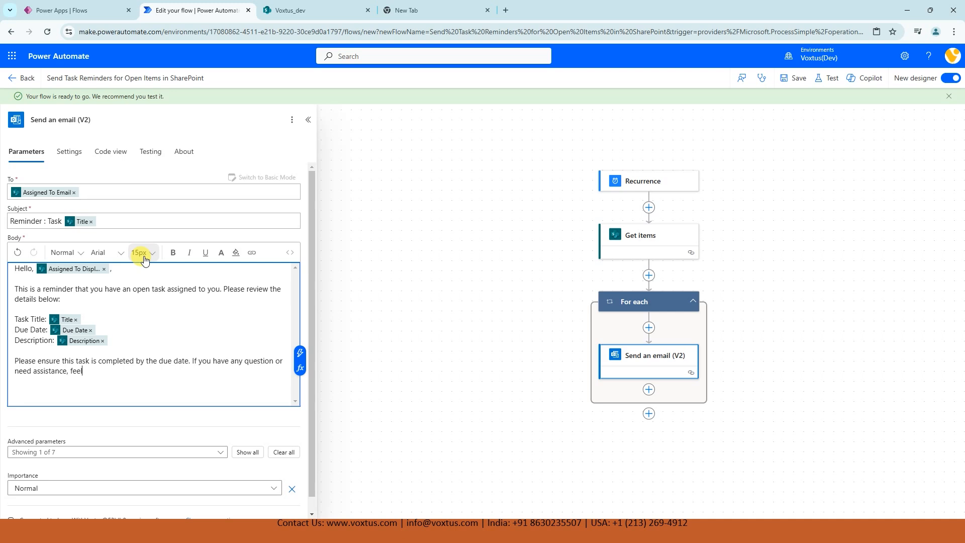
text(free to)
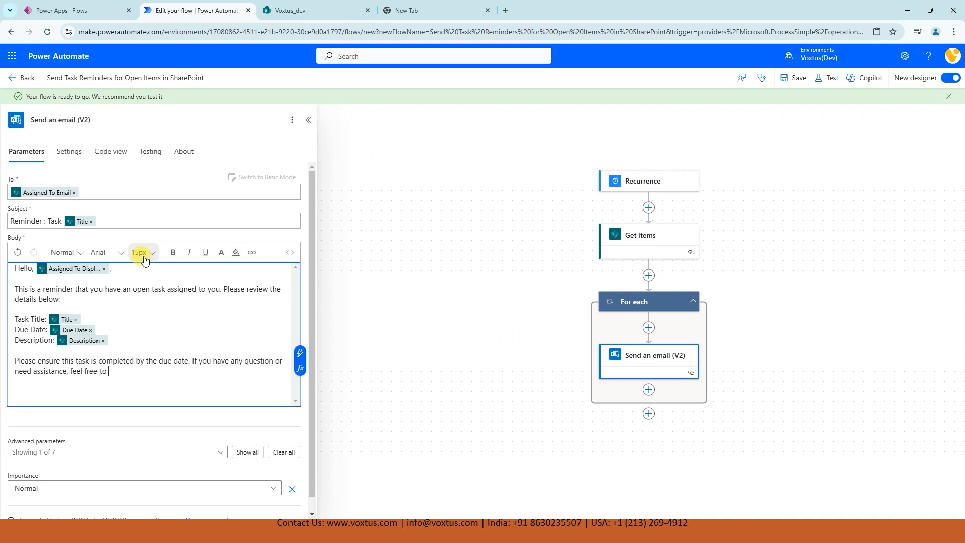
text(reach out.)
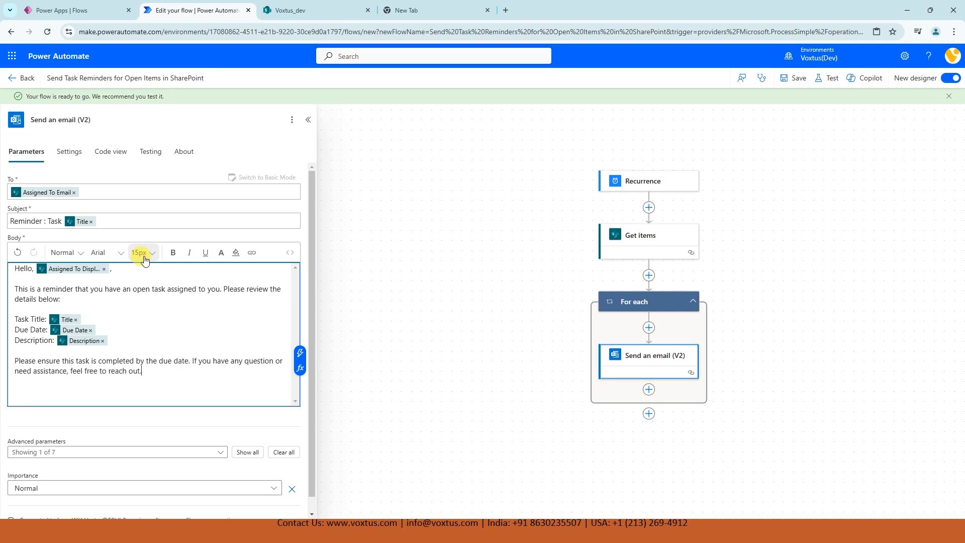
Step: Add 'Thank you for your attention to this task!' and sign off 'Best regards, Team Voxtus.'
text(Thank y)
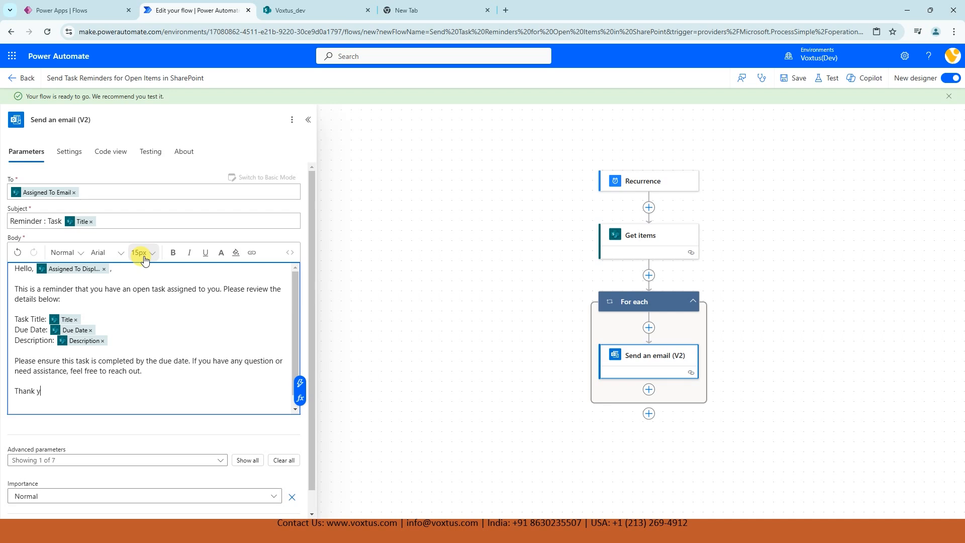
text(ou for your a)
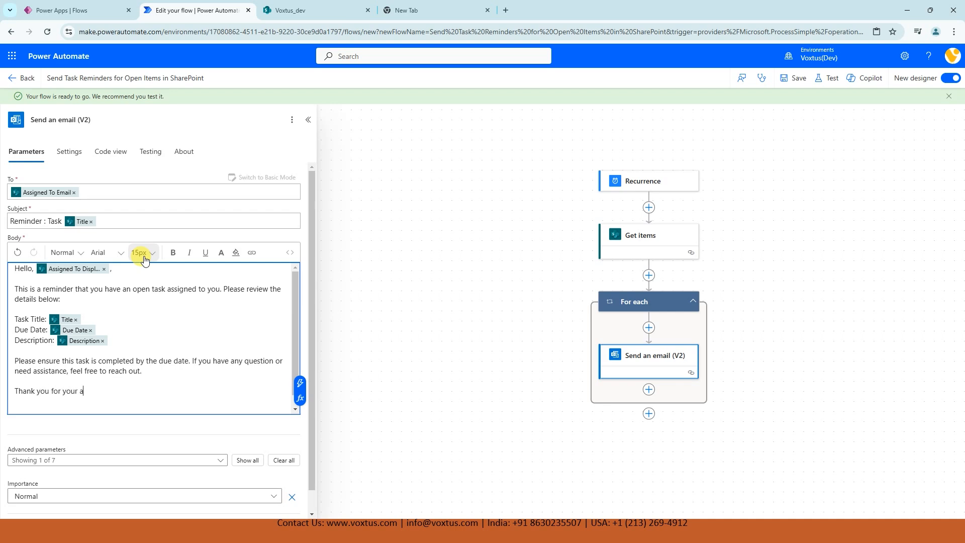
text(ttention to this task!)
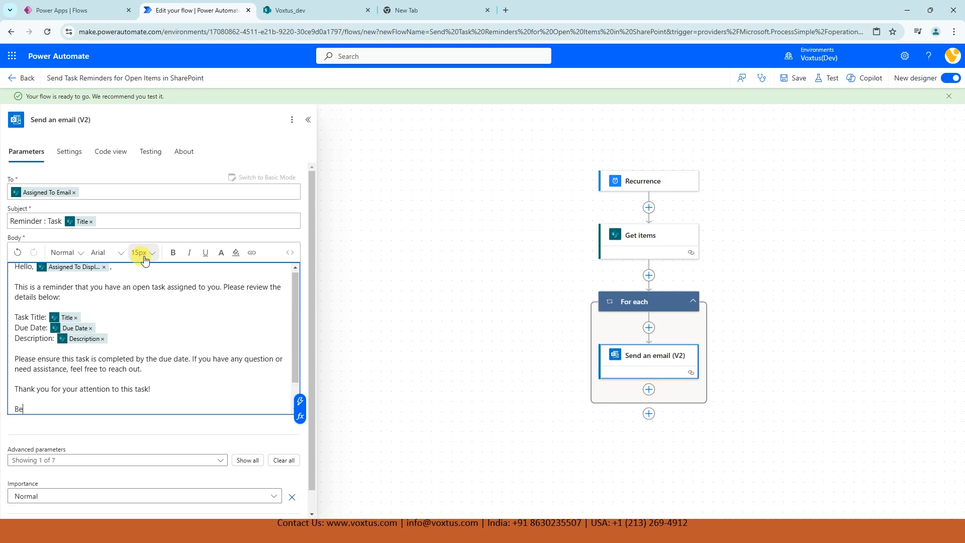
text(st regard)
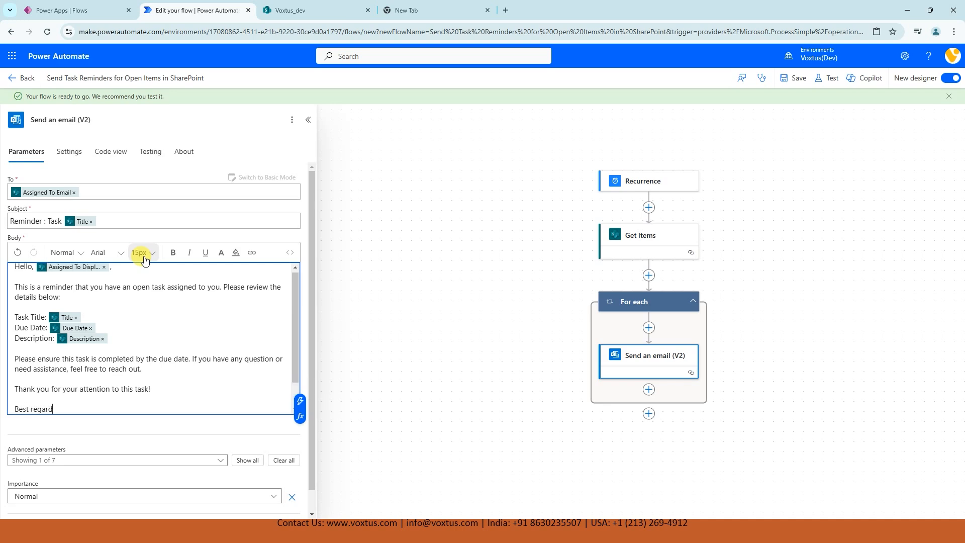
text(s,)
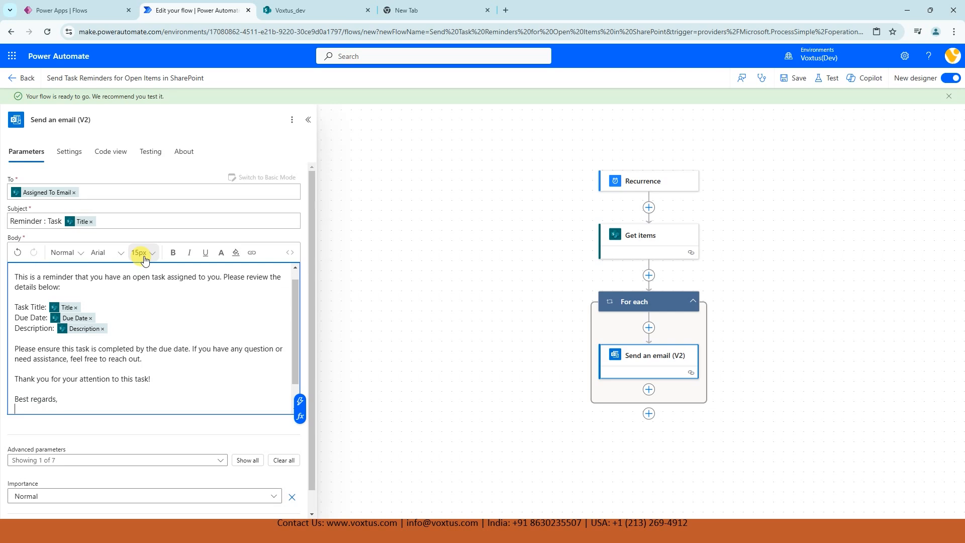
text(Team Voxtus)
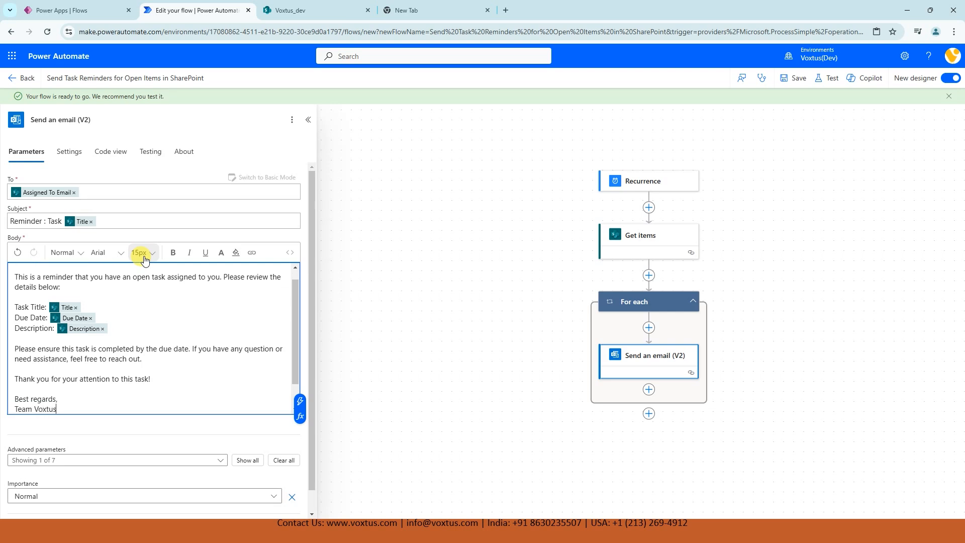
text(.)
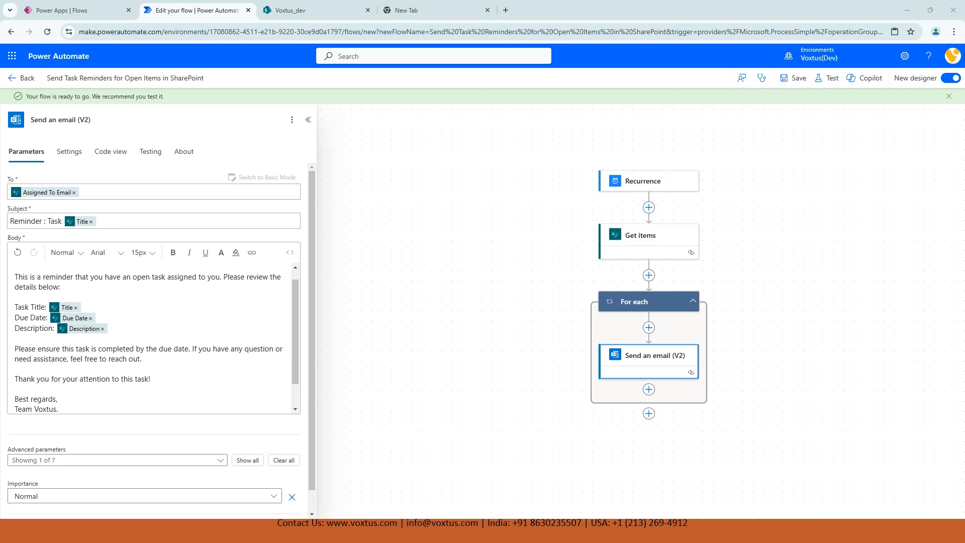
Step: Close the Send an email (V2) action's details pane
click(307, 119)
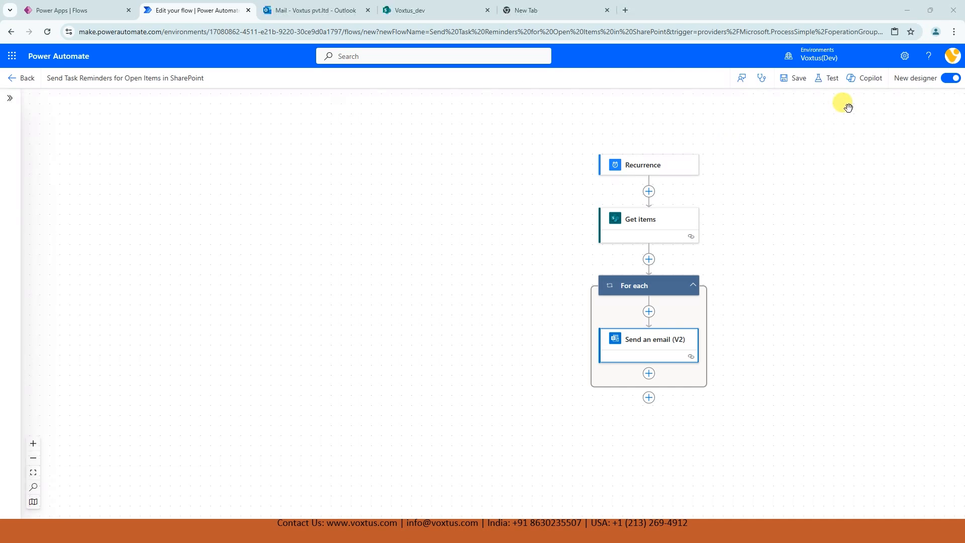
Step: Run a manual test of the reminder flow using the Manually trigger option
click(831, 78)
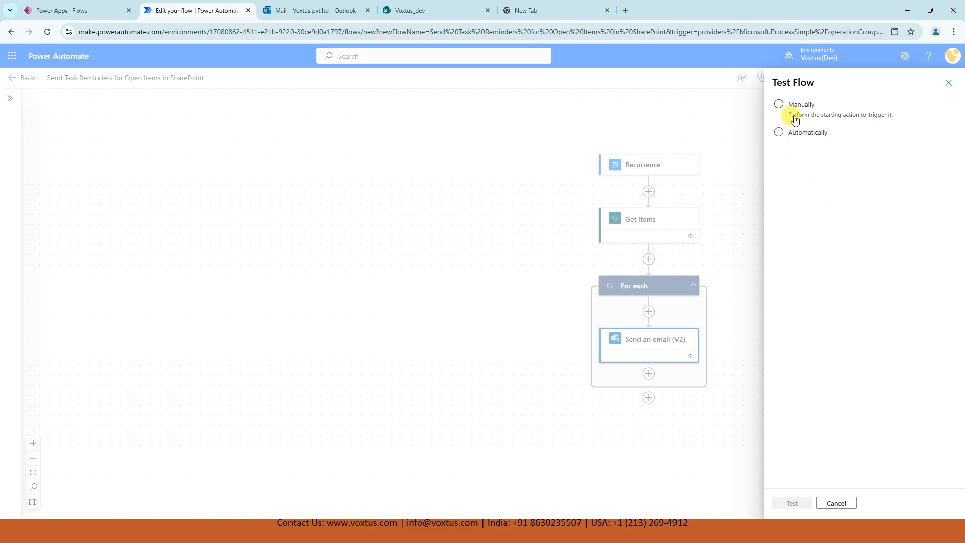
click(792, 502)
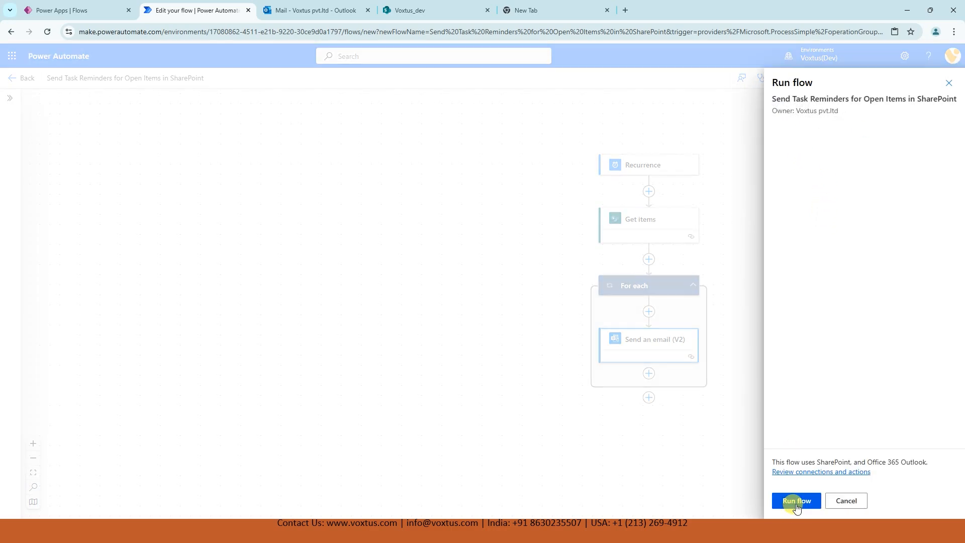
click(795, 500)
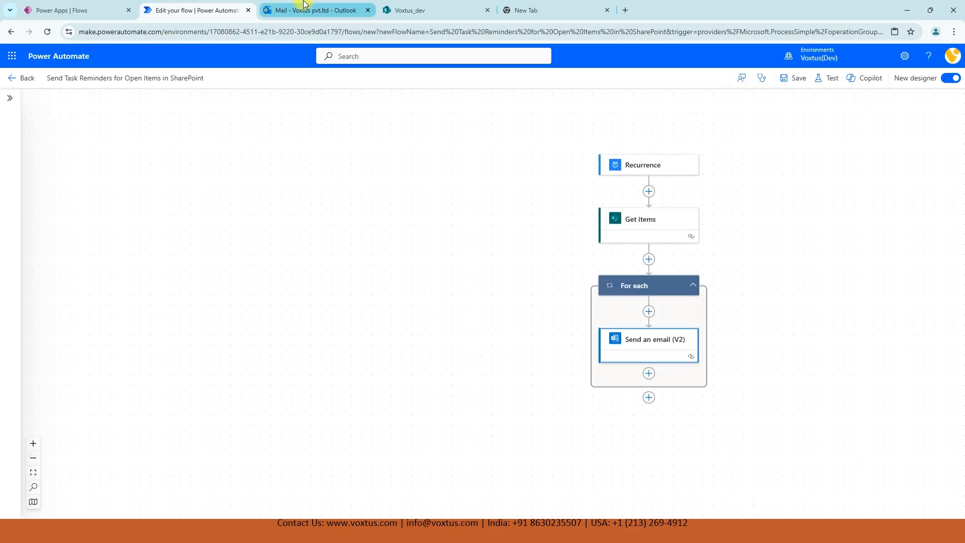
Step: View the open Project Tasks in SharePoint, then return to the flow's run
click(409, 11)
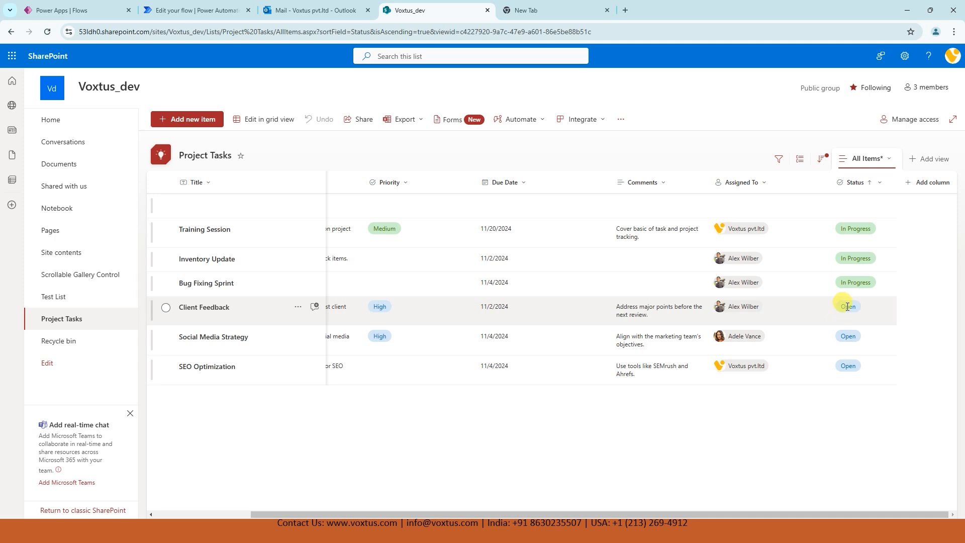
mouse_move(847, 306)
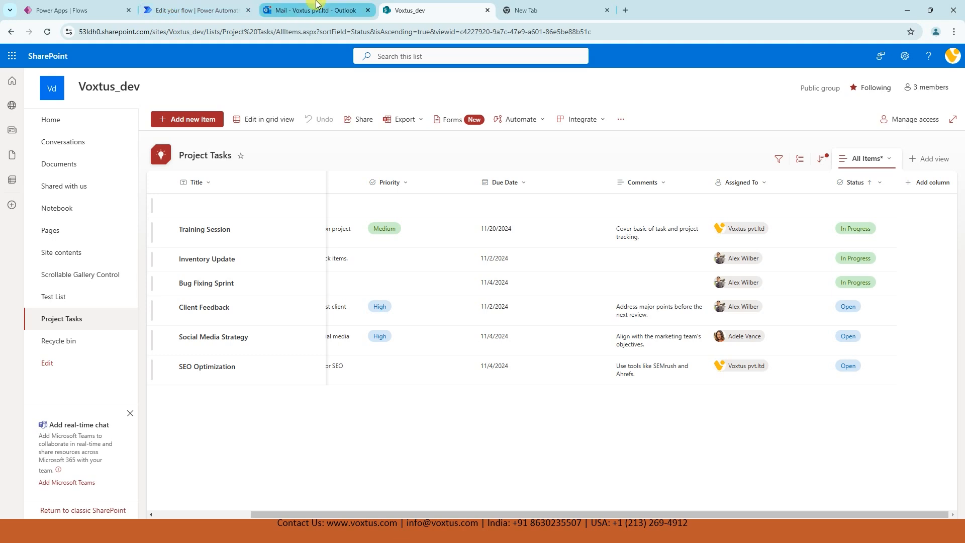
click(194, 10)
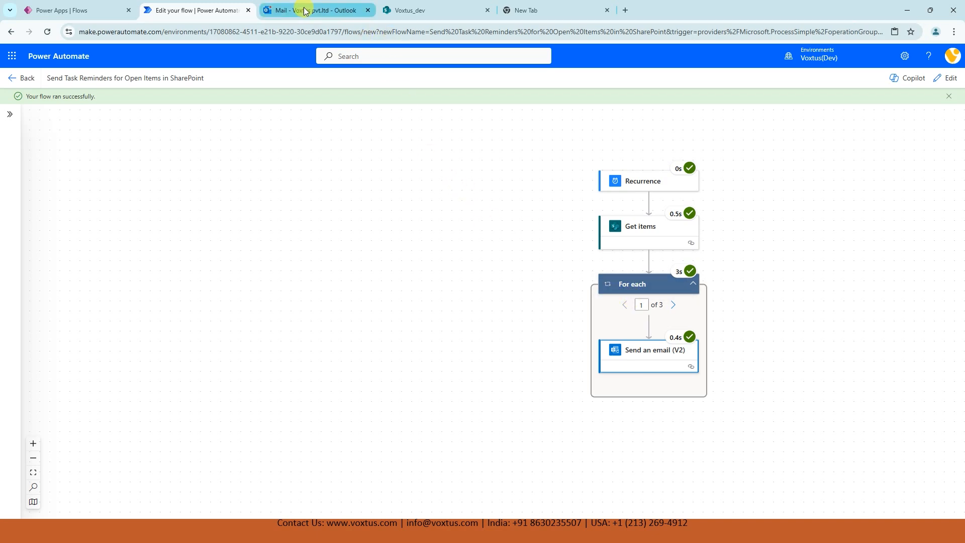
Step: Open the SEO Optimization reminder email in Outlook and select its task name
click(315, 10)
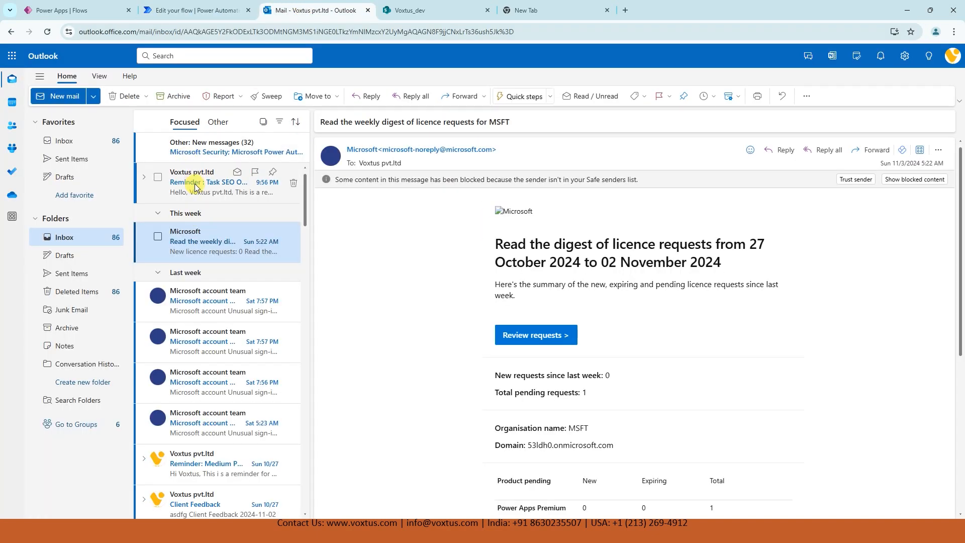
click(206, 182)
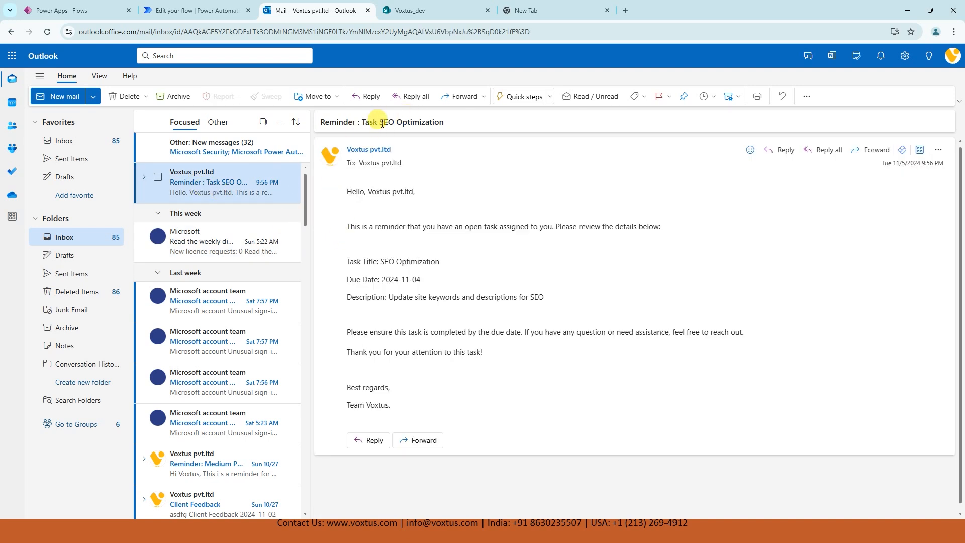
double_click(411, 121)
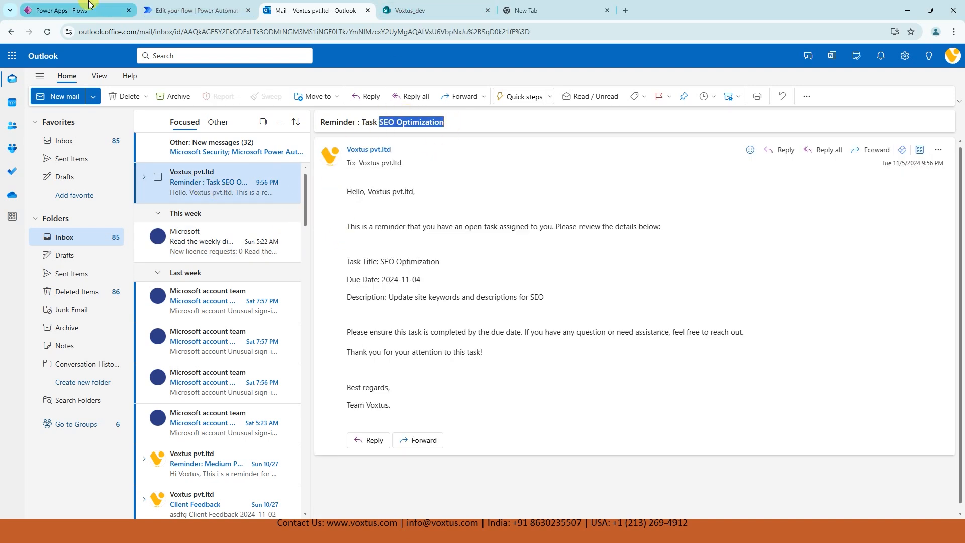
Step: Compare the email's title, due date and description against the SharePoint task list
click(424, 10)
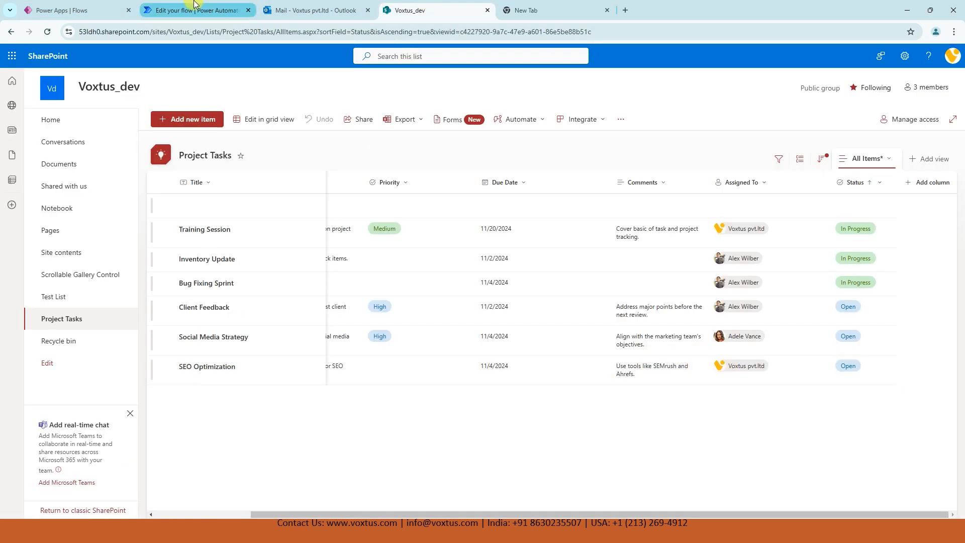
click(313, 10)
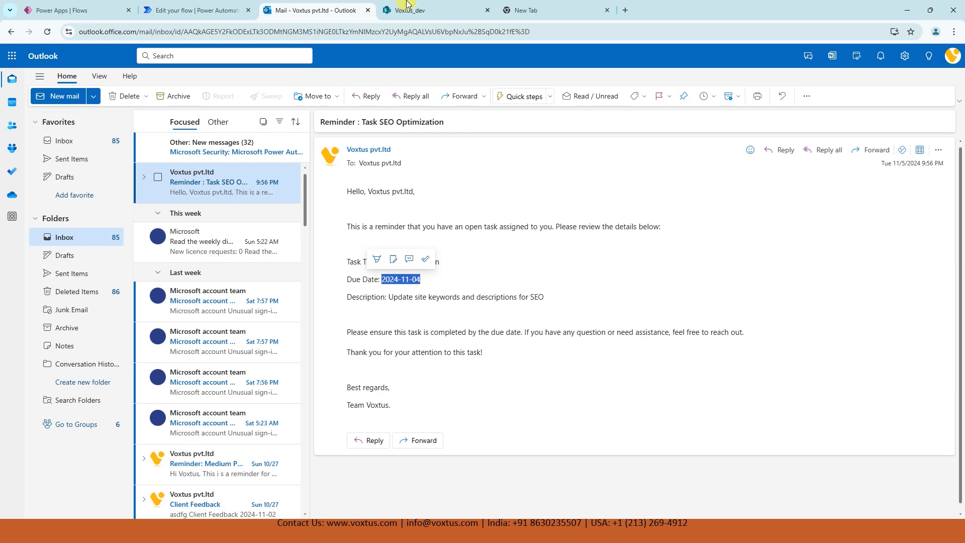
click(437, 10)
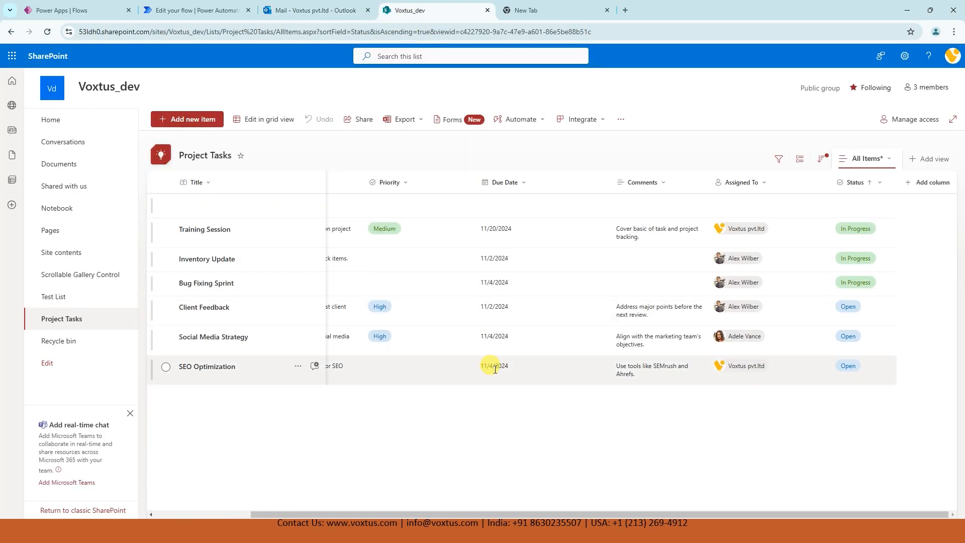
click(313, 10)
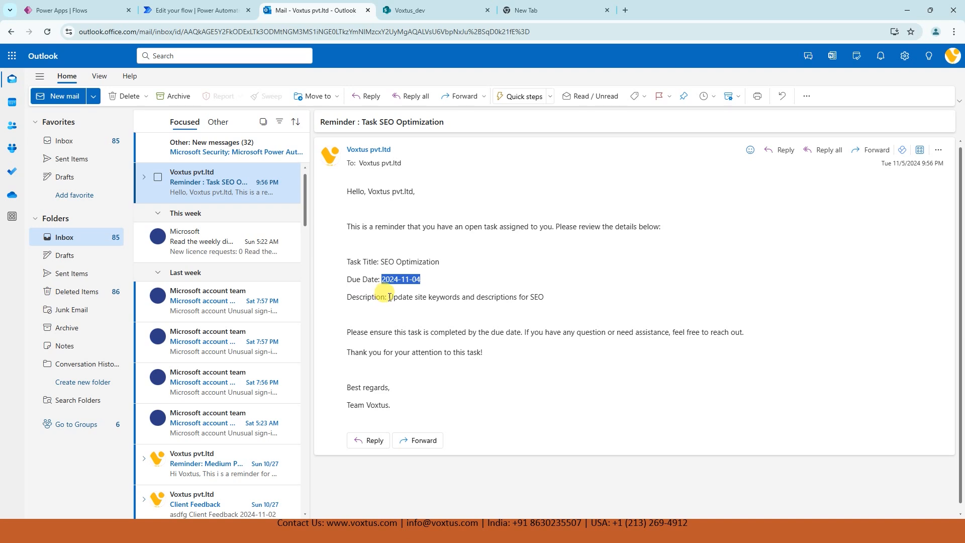
click(435, 10)
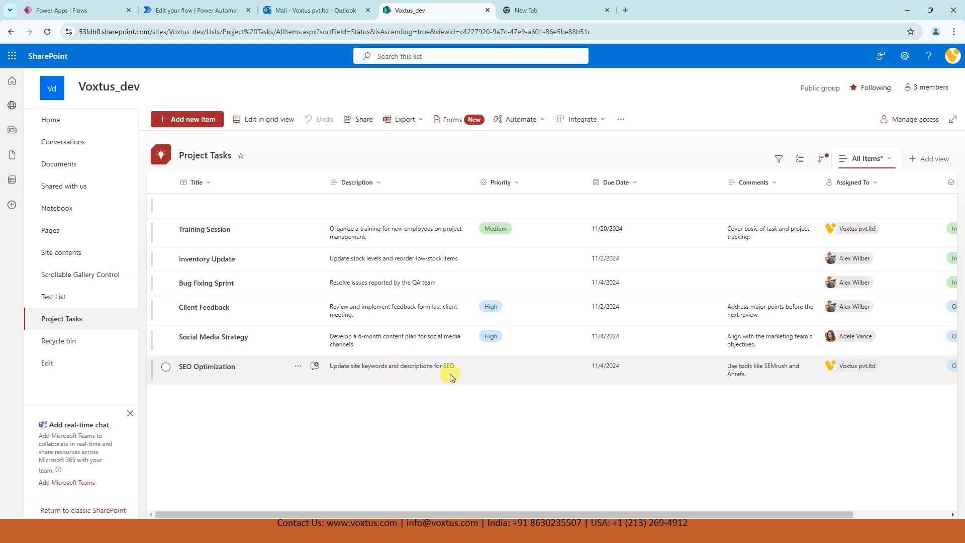
click(194, 10)
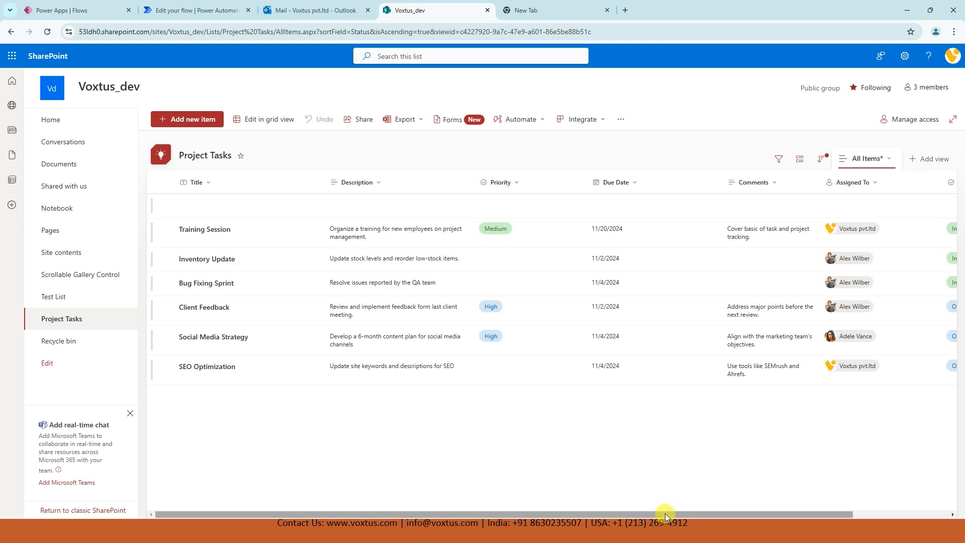
scroll(right, 3)
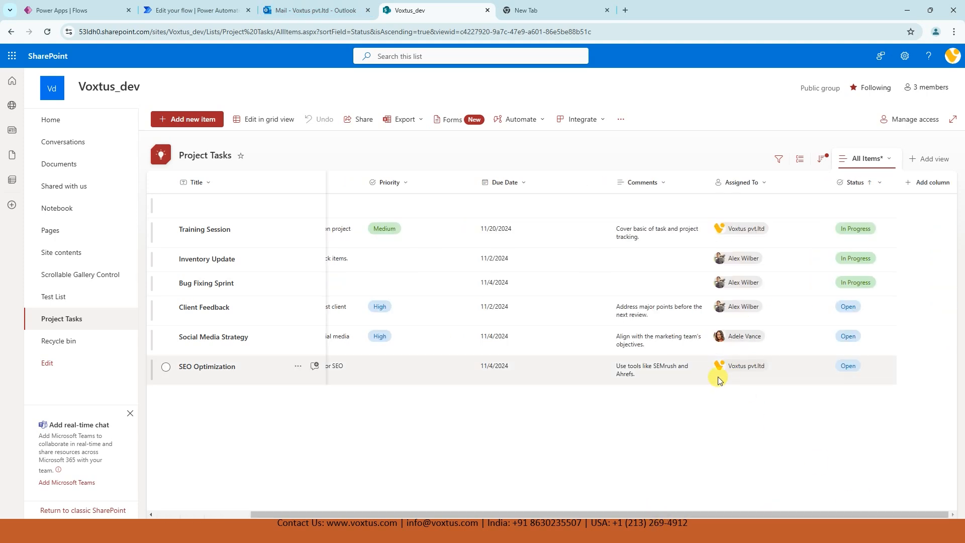
mouse_move(732, 315)
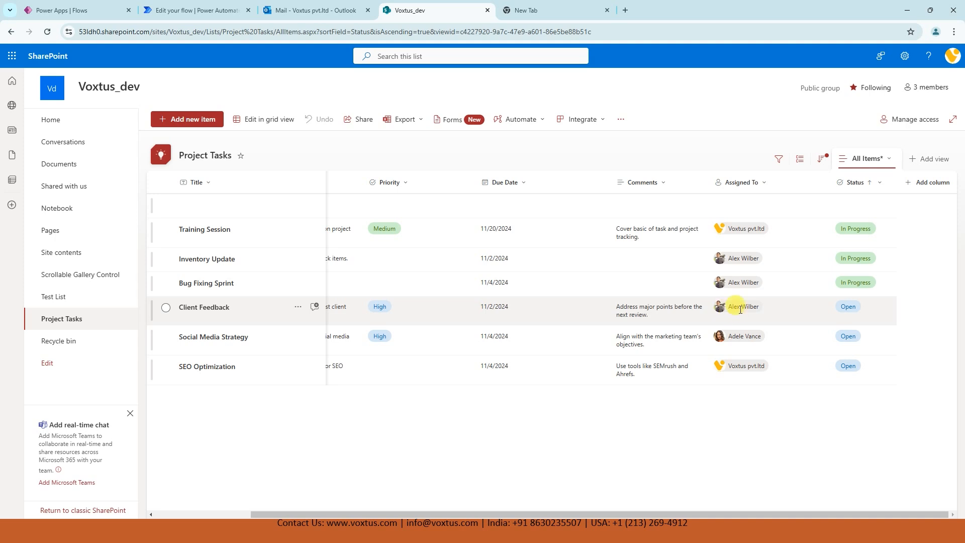
mouse_move(811, 316)
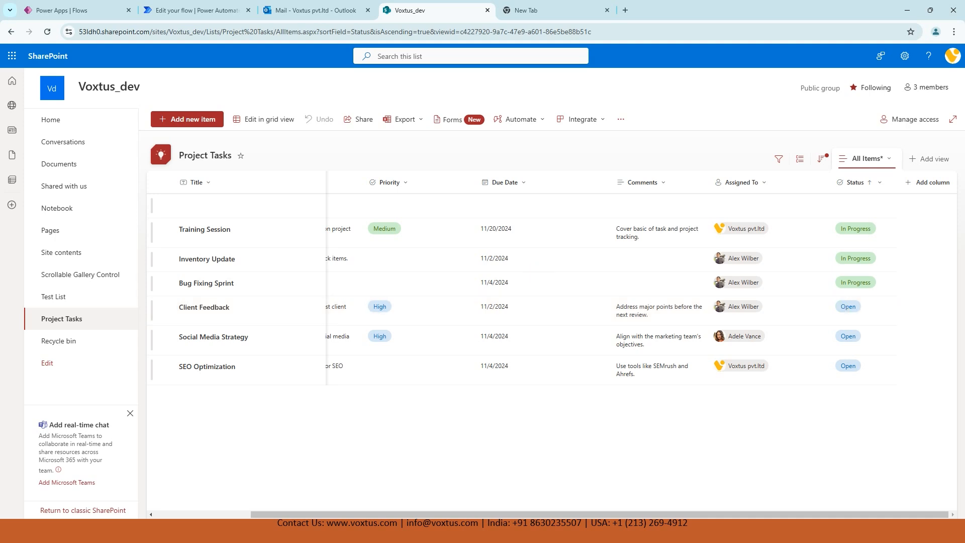
Step: Open a separate Chrome window and go to the Power Apps site
click(551, 10)
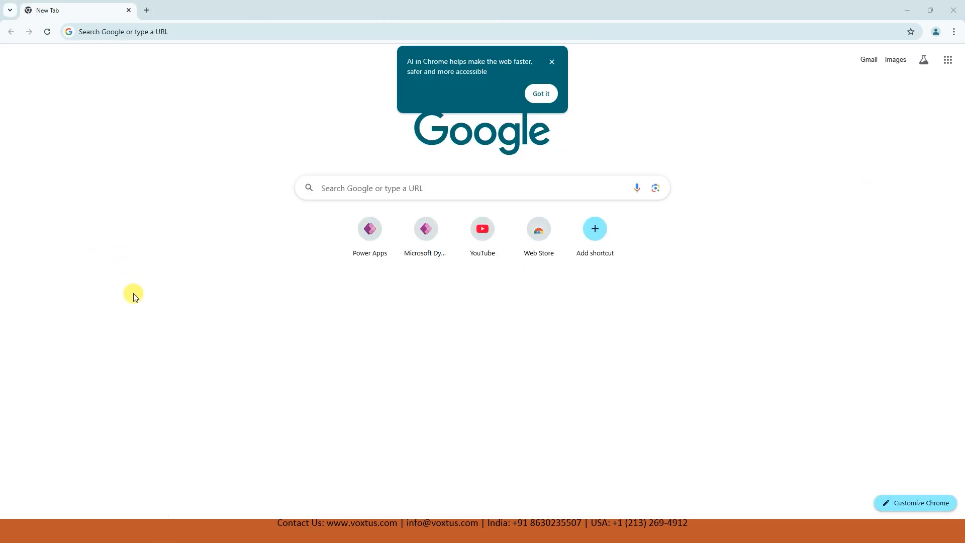
click(369, 228)
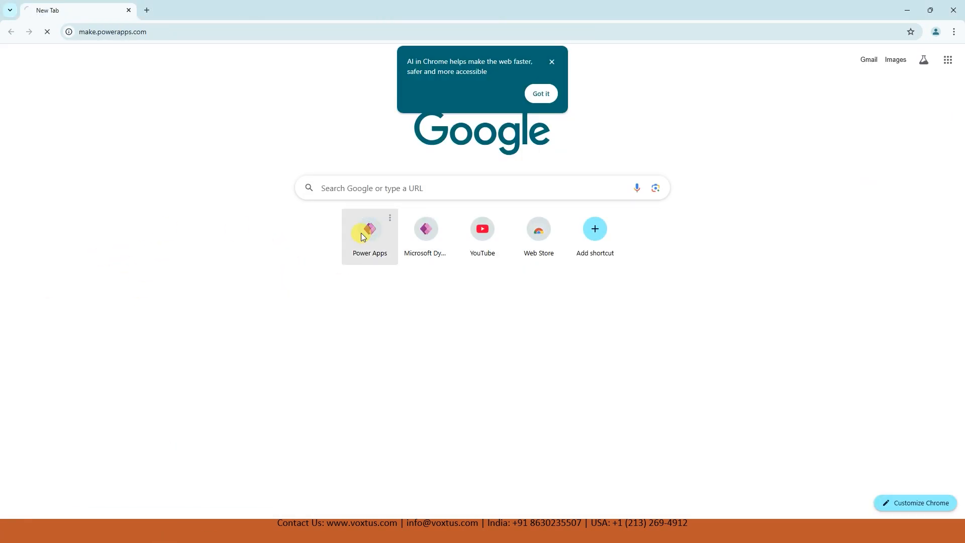
click(369, 229)
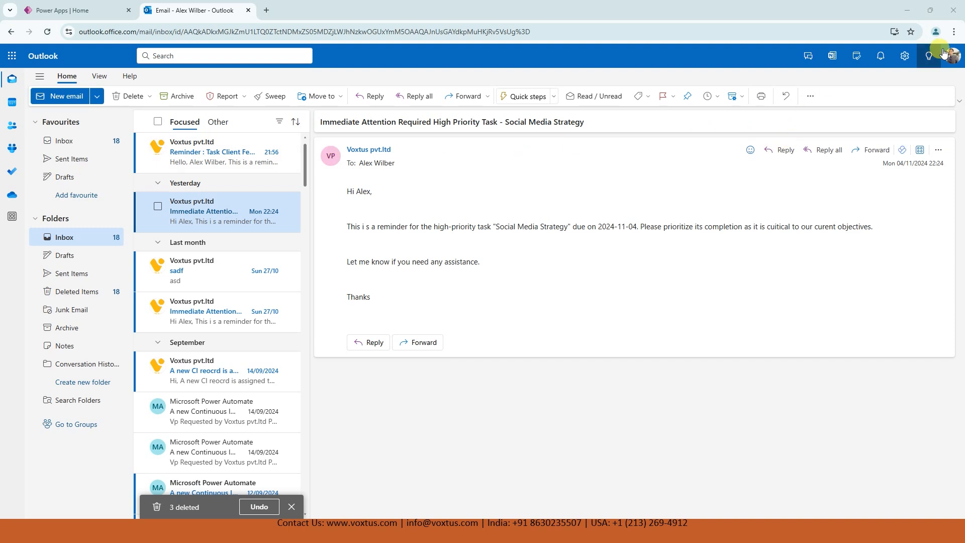
Step: Confirm the mailbox account, open the Client Feedback reminder, and check the greeting name and title
click(951, 56)
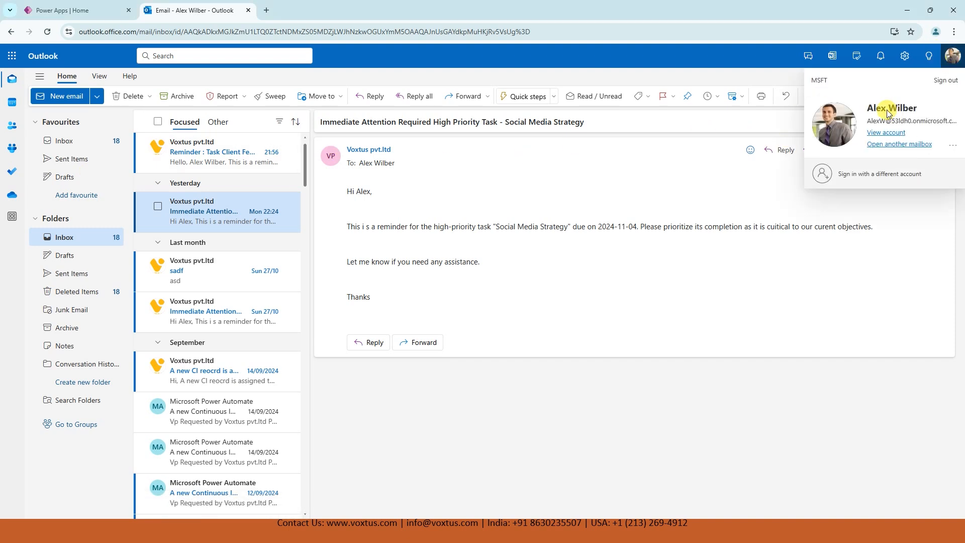
mouse_move(900, 110)
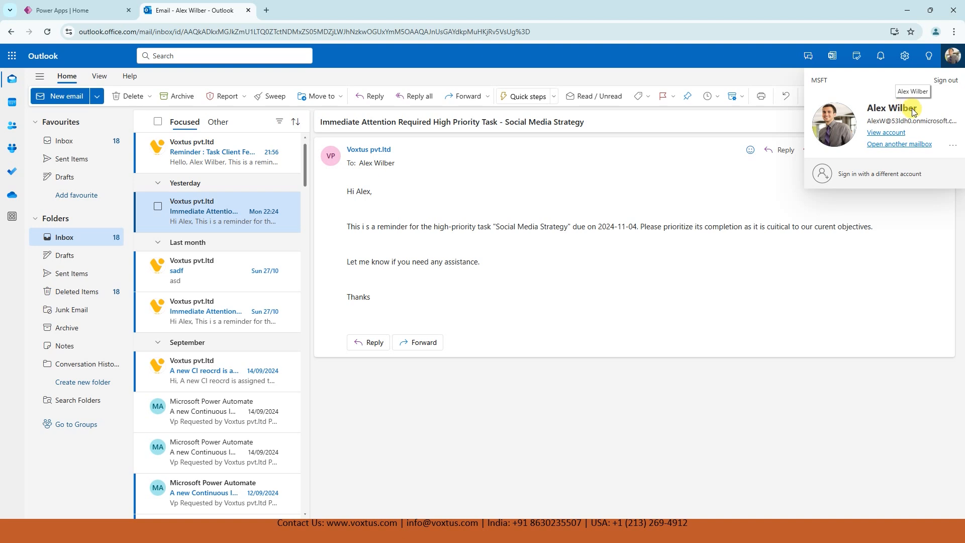
click(212, 152)
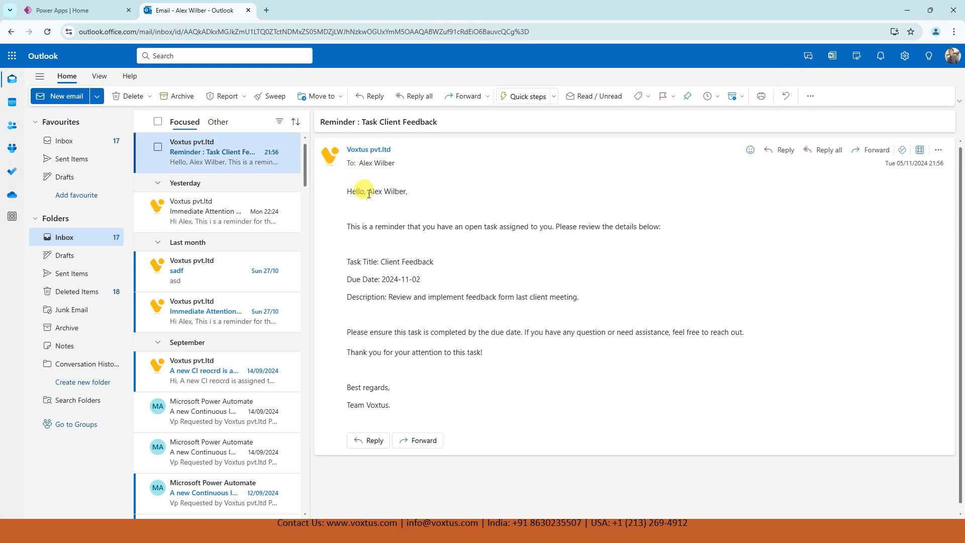
double_click(387, 192)
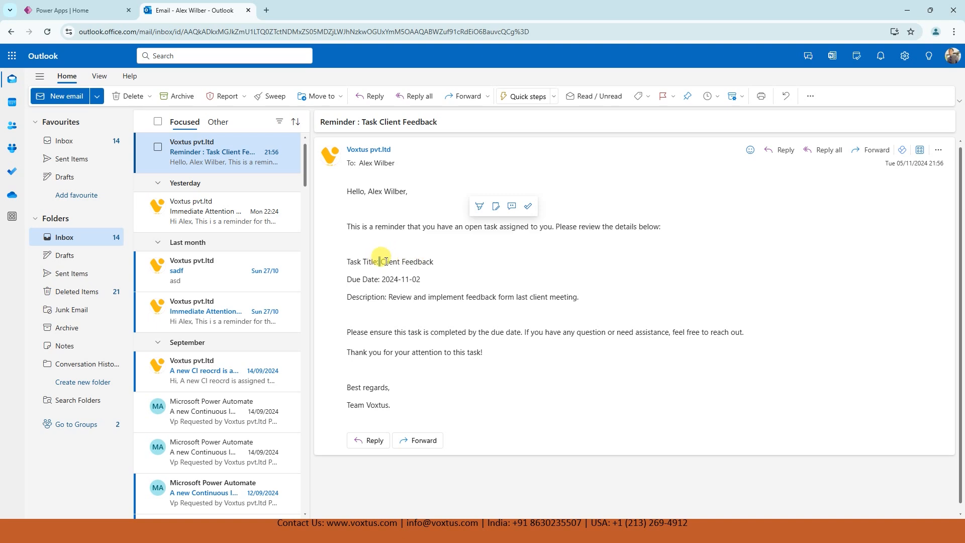
double_click(407, 261)
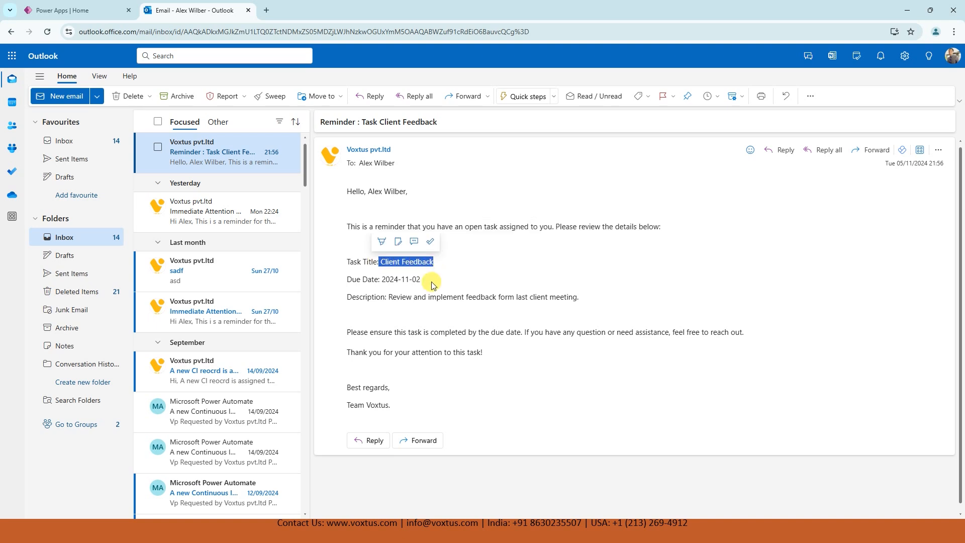